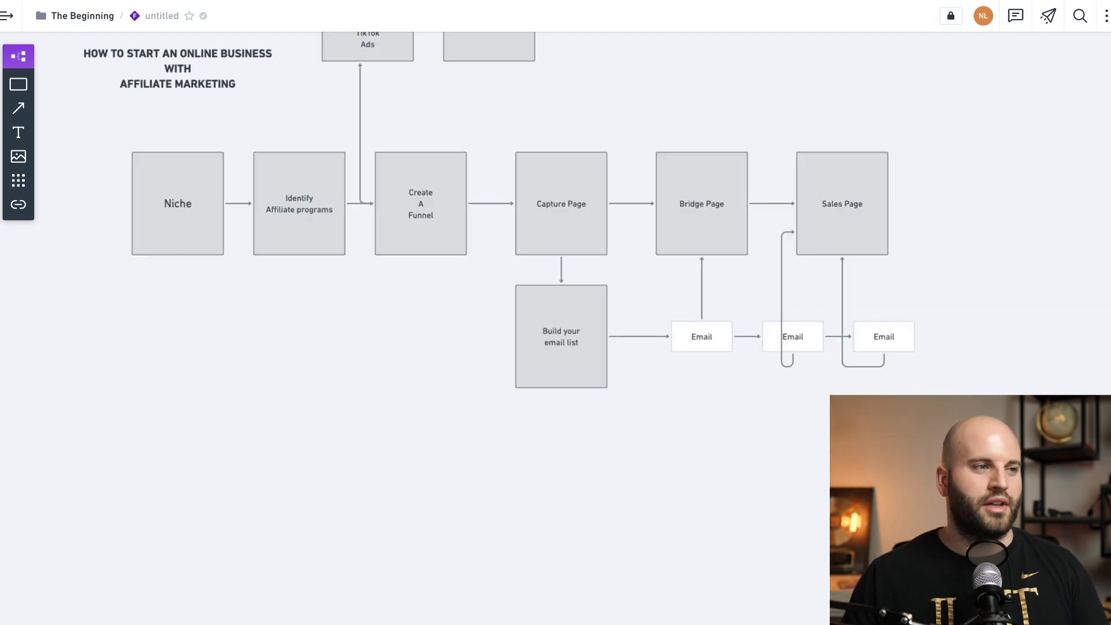
# Zoom in until the 'How to start an online business with affiliate marketing' title fills the view
pyautogui.scroll(-3)
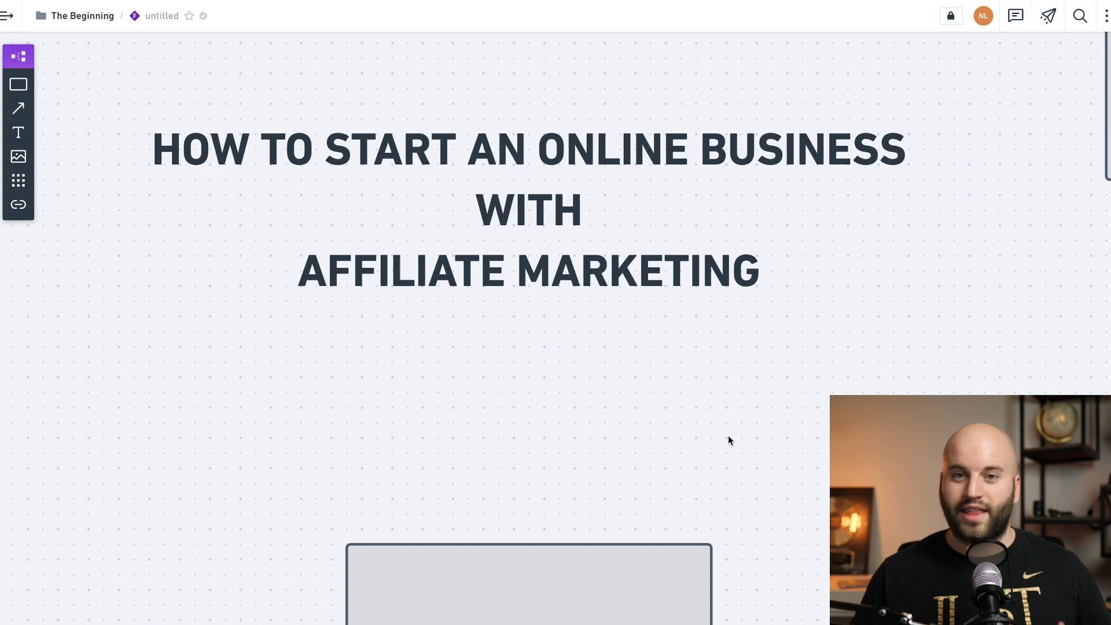
# Scroll down from the title to the Niche box and its arrow to Identify Affiliate programs
pyautogui.scroll(-3)
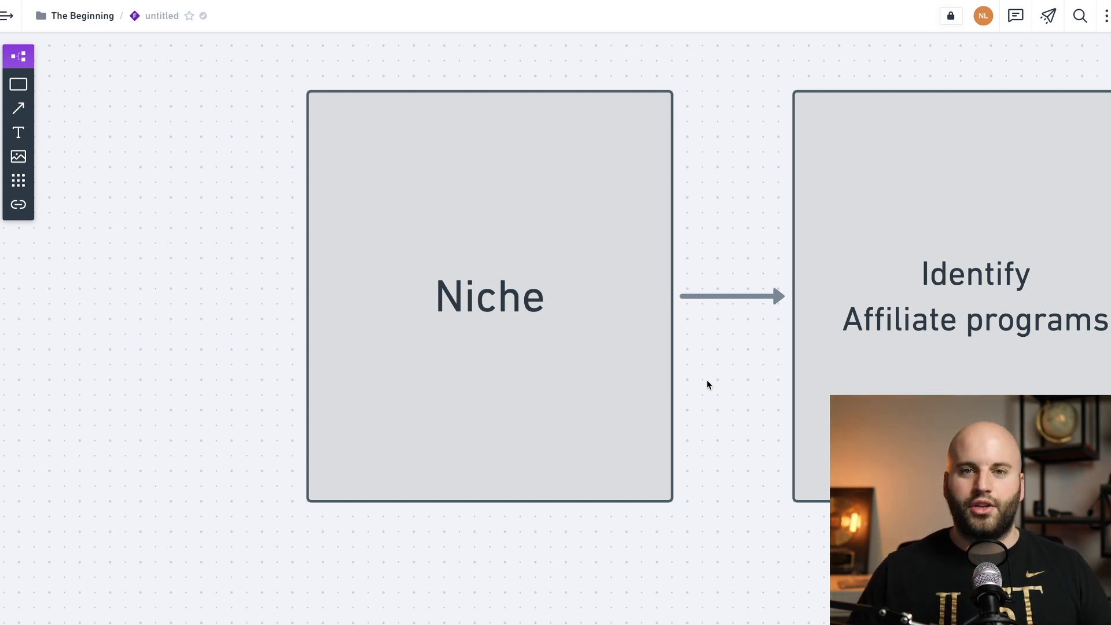
# Add Health, wealth and relationships on new lines under Niche inside the Niche box
pyautogui.doubleClick(488, 295)
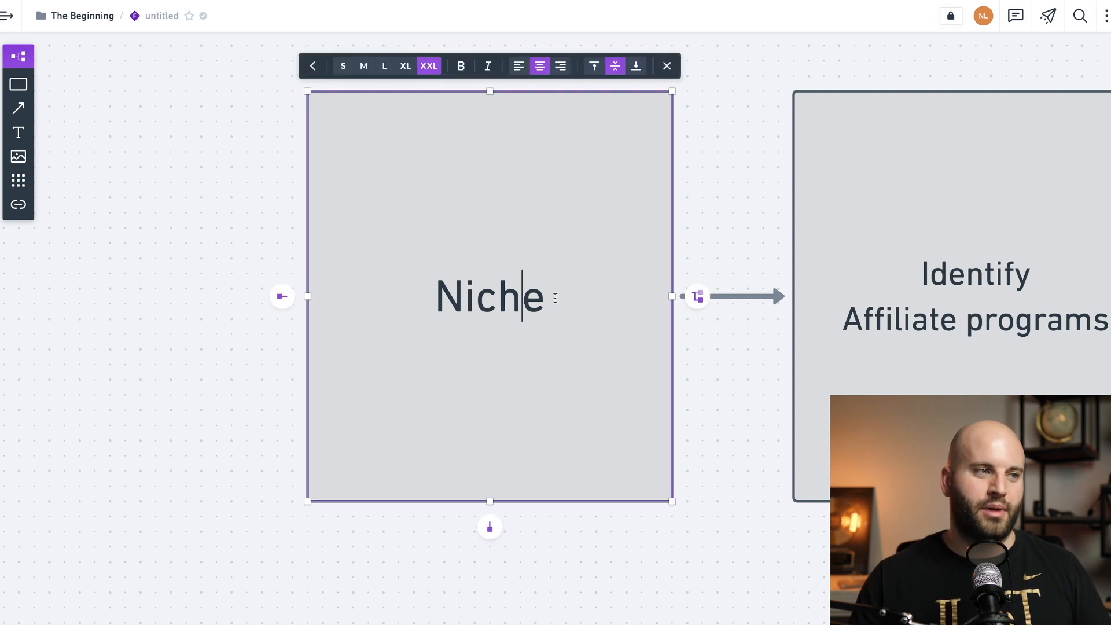
pyautogui.press('Return')
pyautogui.write('Health')
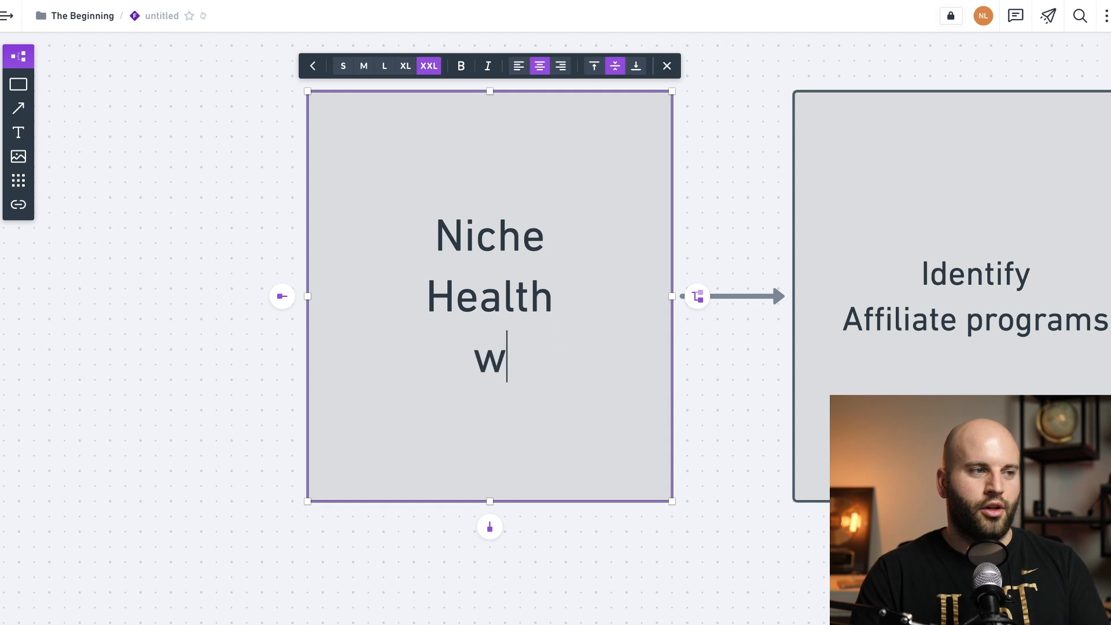
pyautogui.write('eat')
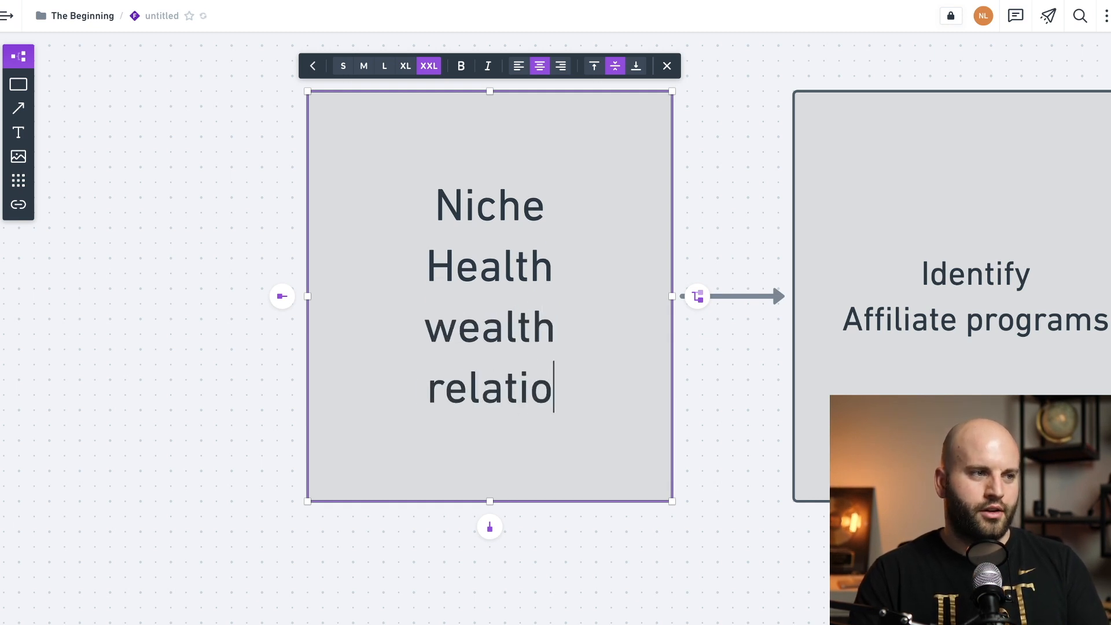
pyautogui.write('nships')
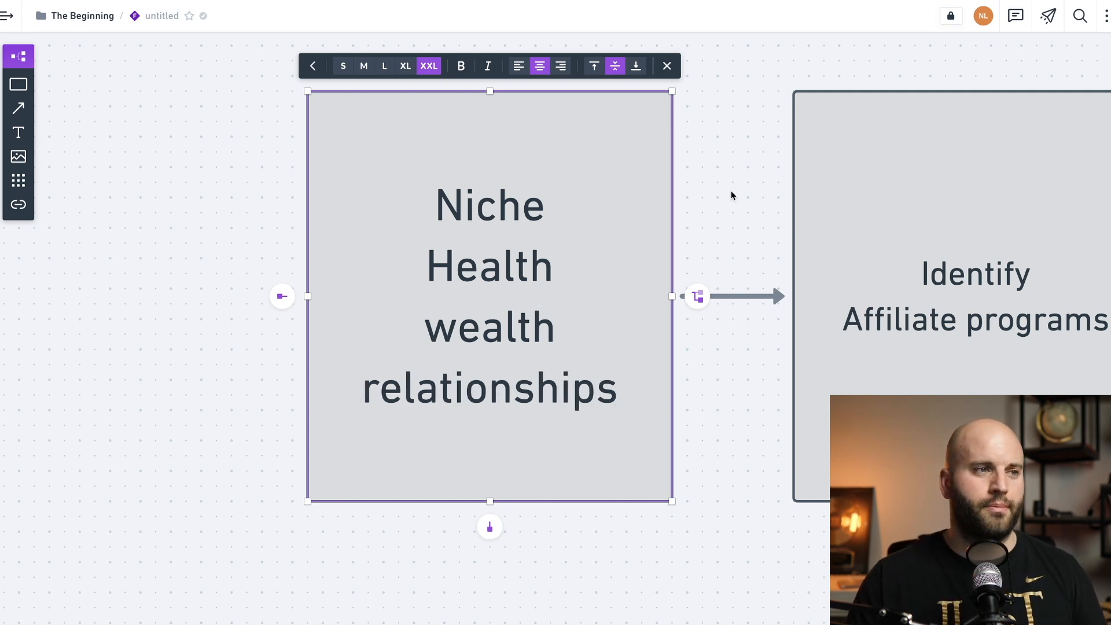
# Finish editing the Niche box, keeping its four lines Niche, Health, wealth, relationships
pyautogui.click(731, 196)
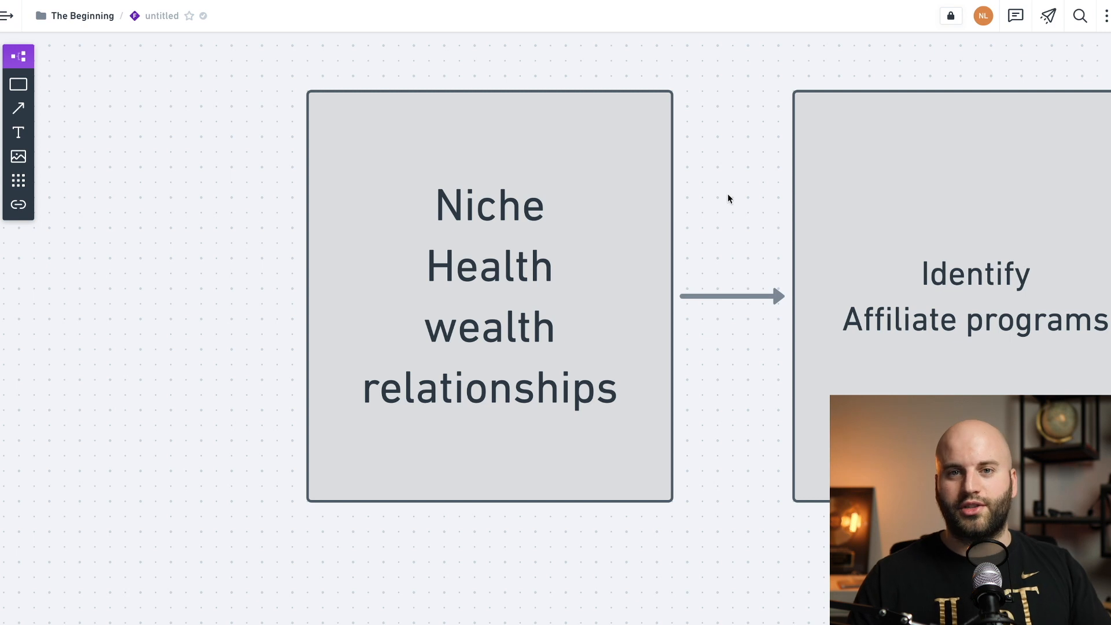
pyautogui.moveTo(560, 279)
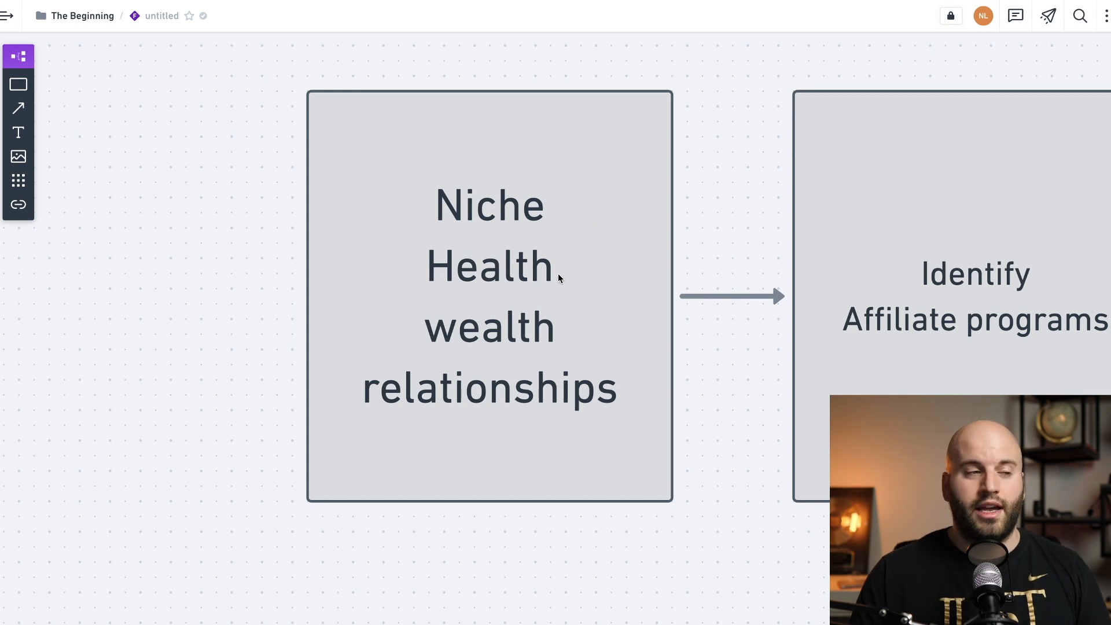
pyautogui.moveTo(579, 290)
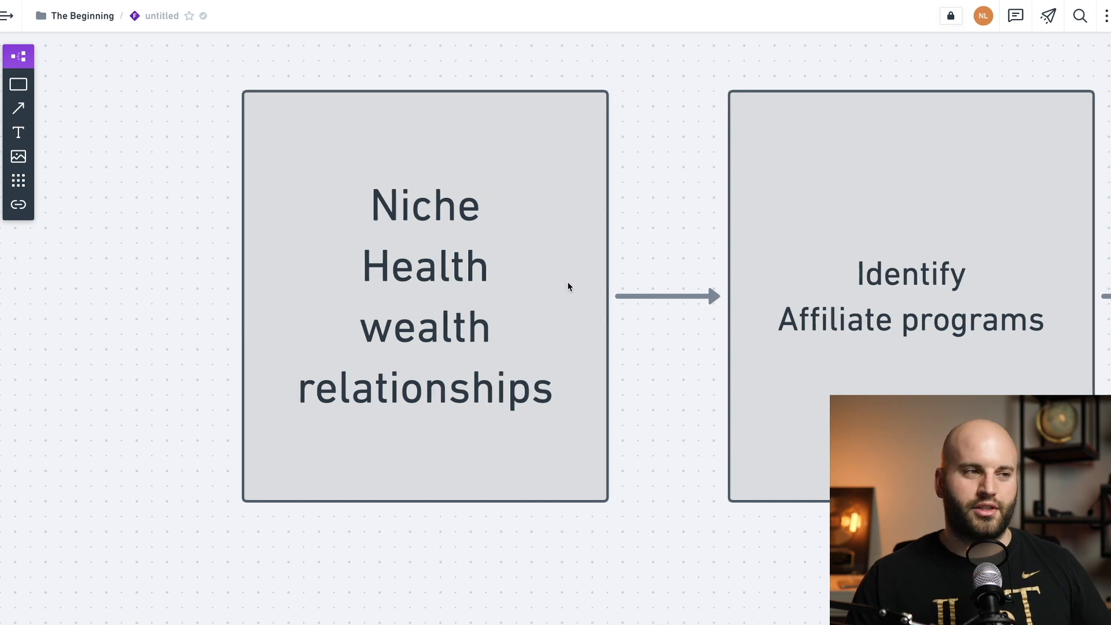
# Scroll right to the Identify Affiliate programs box and the neighbouring Create A Funnel box
pyautogui.hscroll(3)
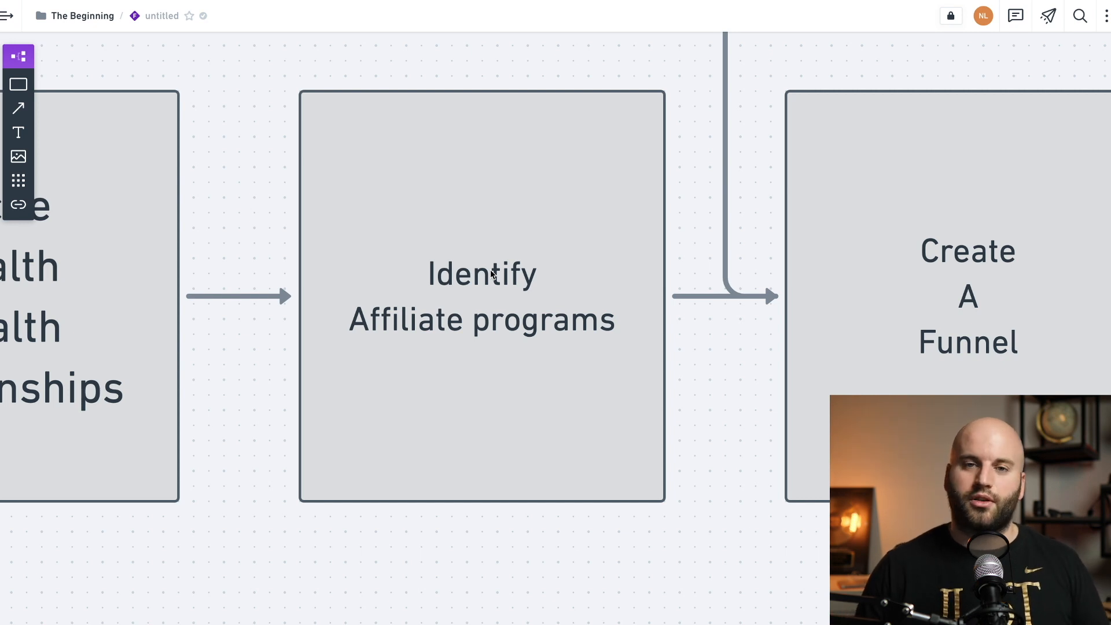
pyautogui.moveTo(534, 346)
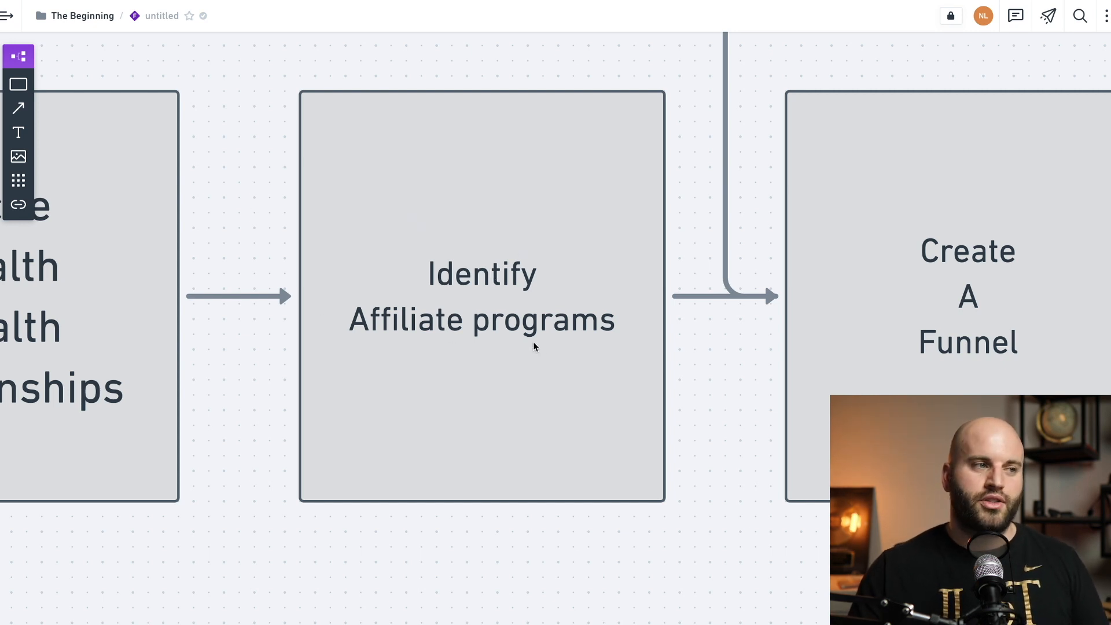
pyautogui.moveTo(563, 348)
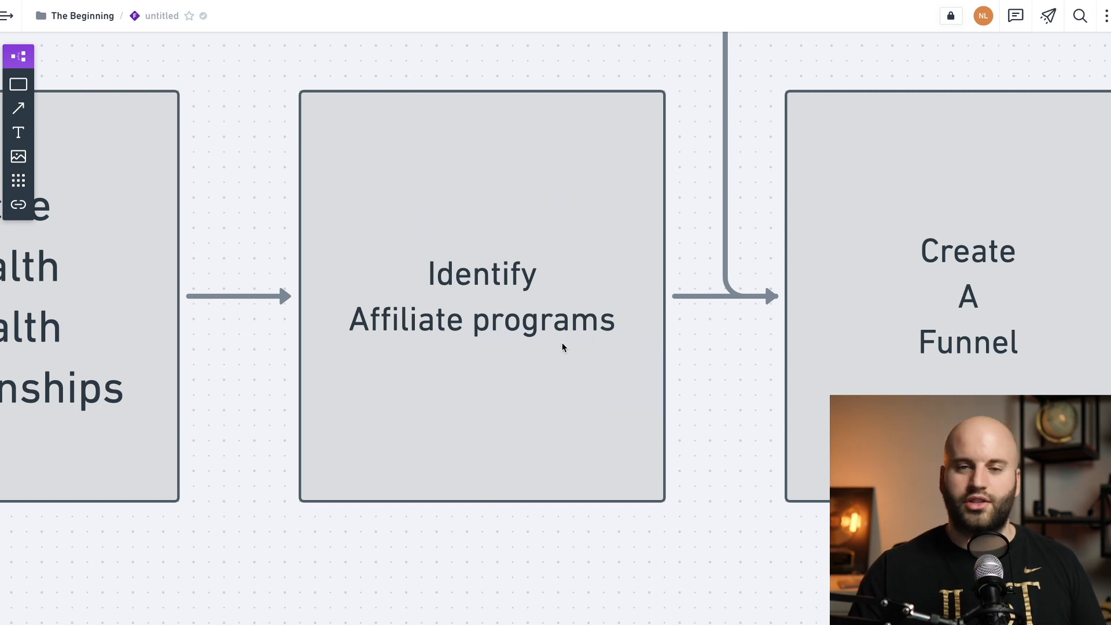
pyautogui.moveTo(488, 339)
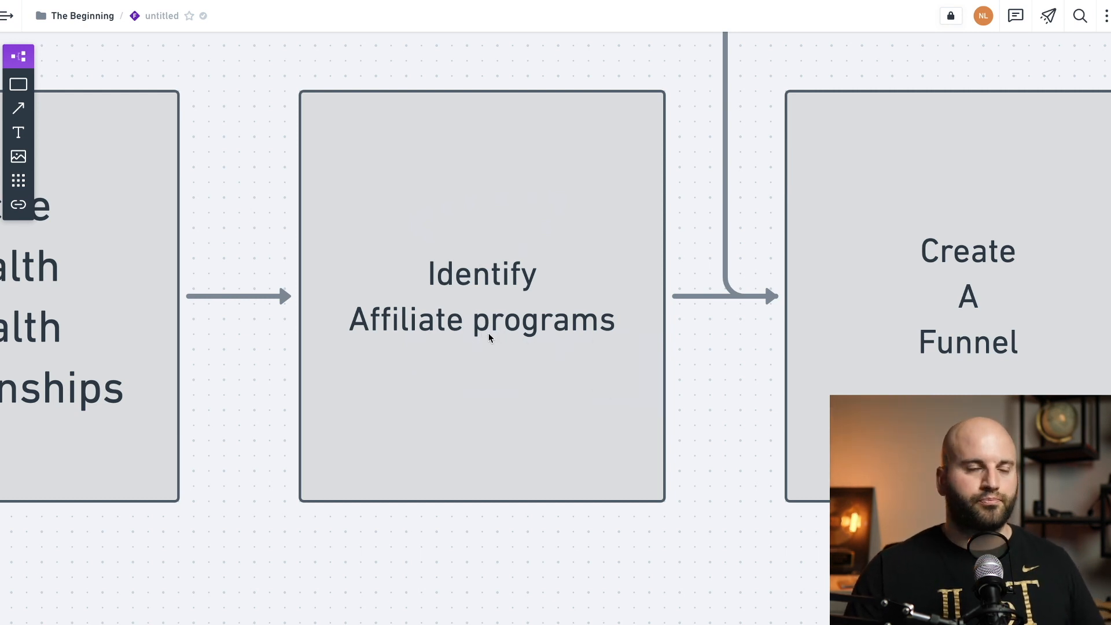
pyautogui.moveTo(461, 339)
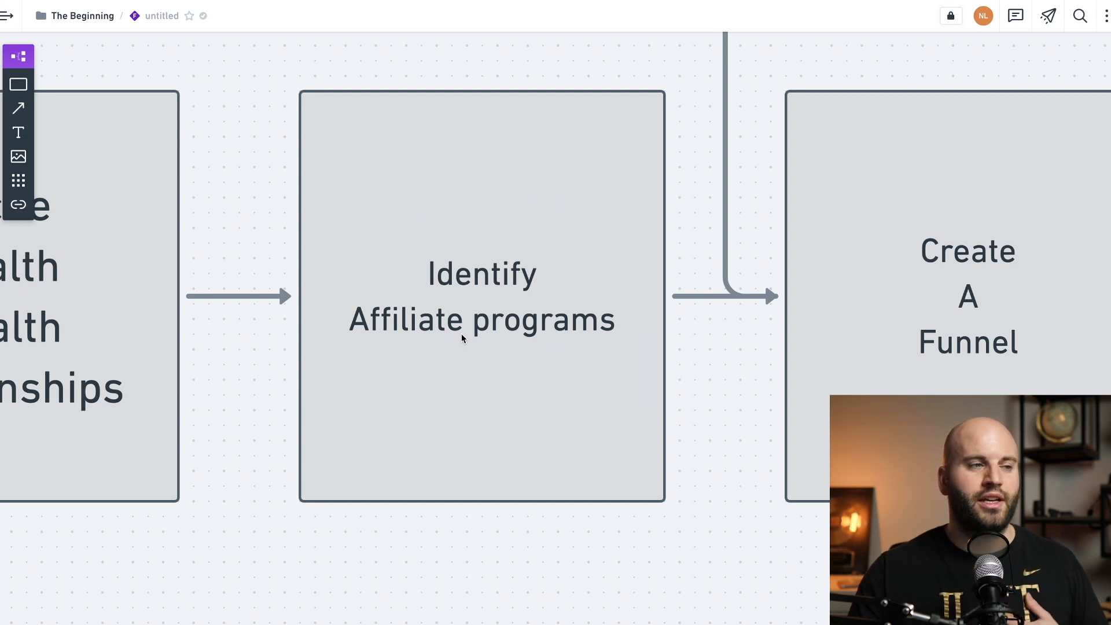
pyautogui.moveTo(487, 338)
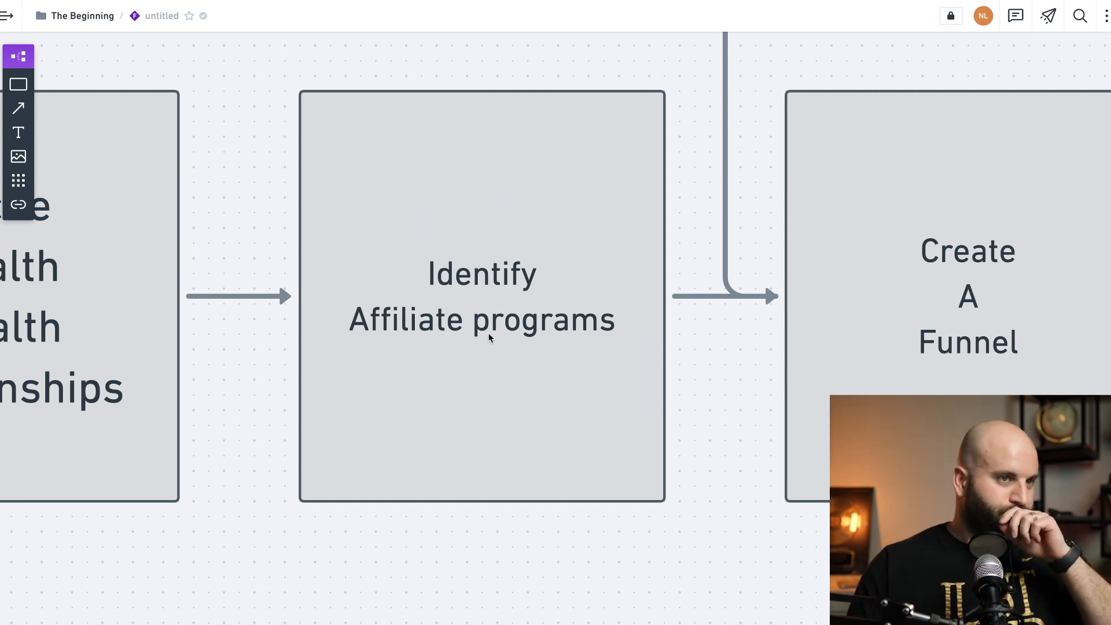
# Scroll right along the flowchart toward the Create Content and Build Your Brand boxes
pyautogui.hscroll(3)
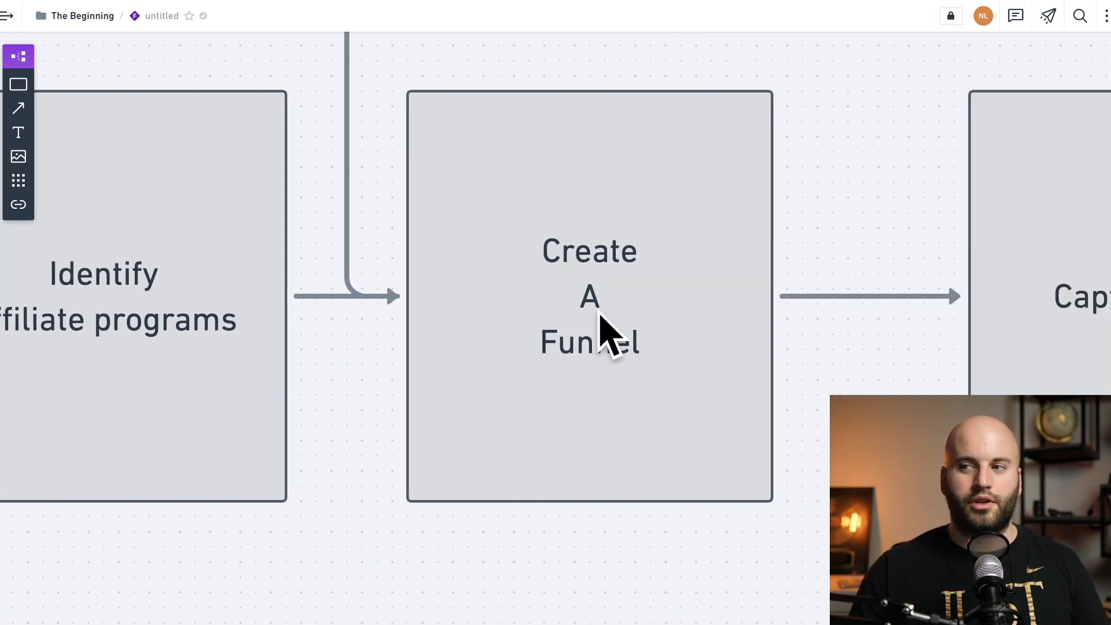
pyautogui.moveTo(577, 317)
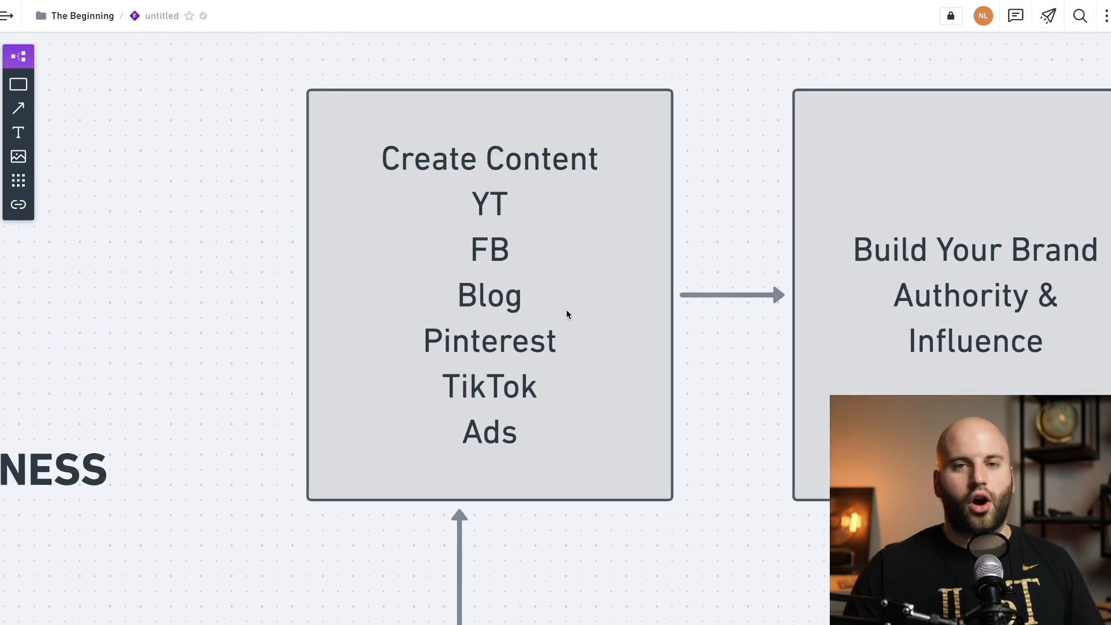
pyautogui.moveTo(275, 201)
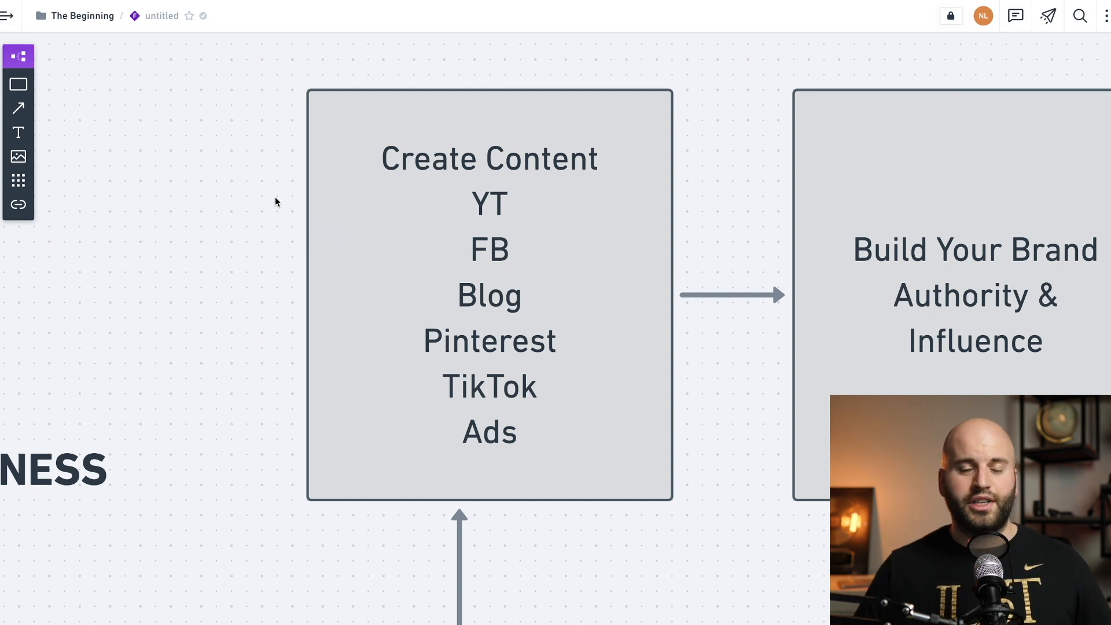
pyautogui.moveTo(540, 231)
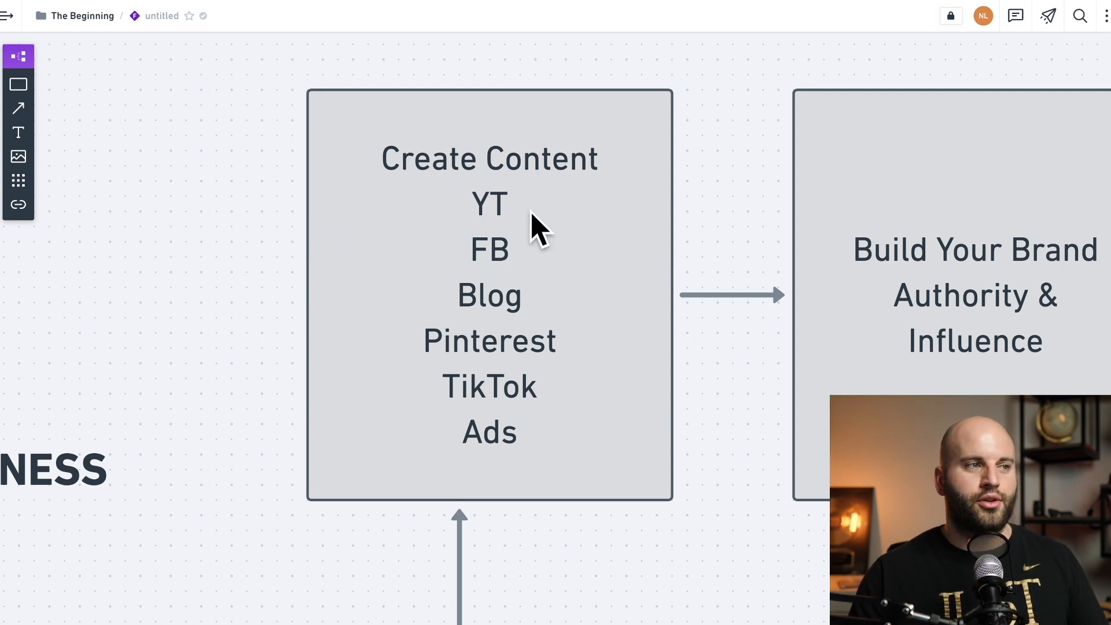
pyautogui.moveTo(525, 217)
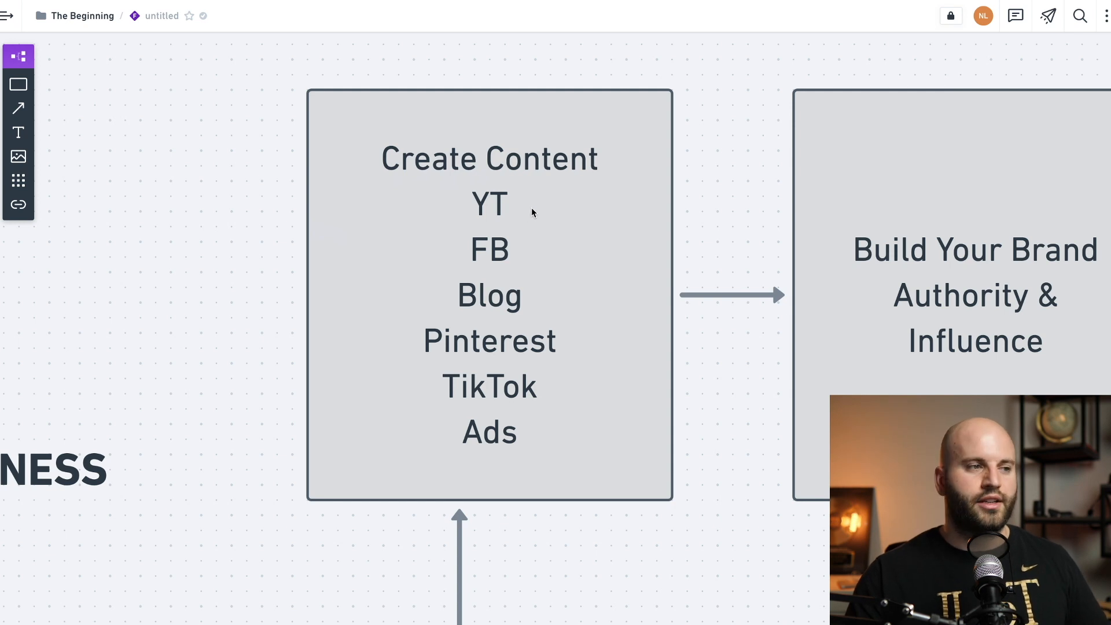
pyautogui.moveTo(490, 447)
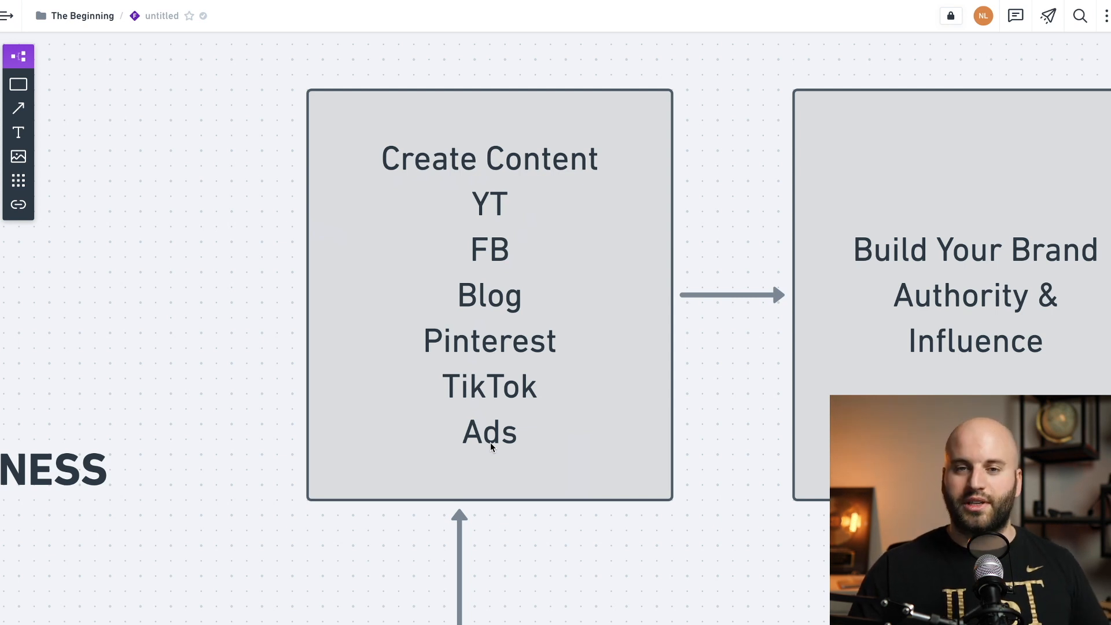
pyautogui.moveTo(458, 224)
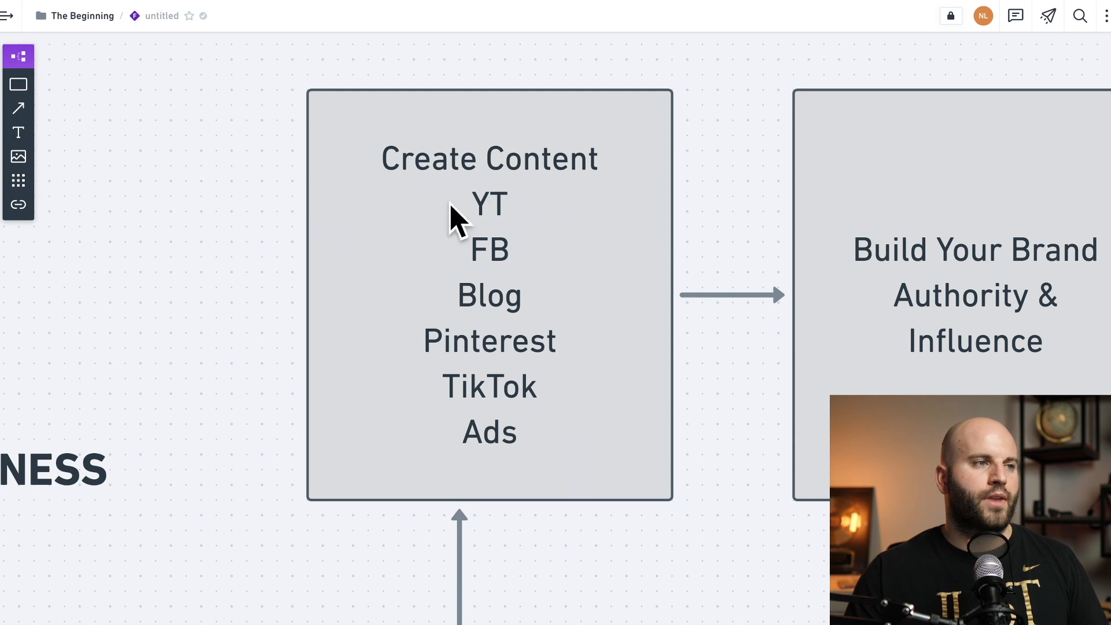
pyautogui.moveTo(458, 226)
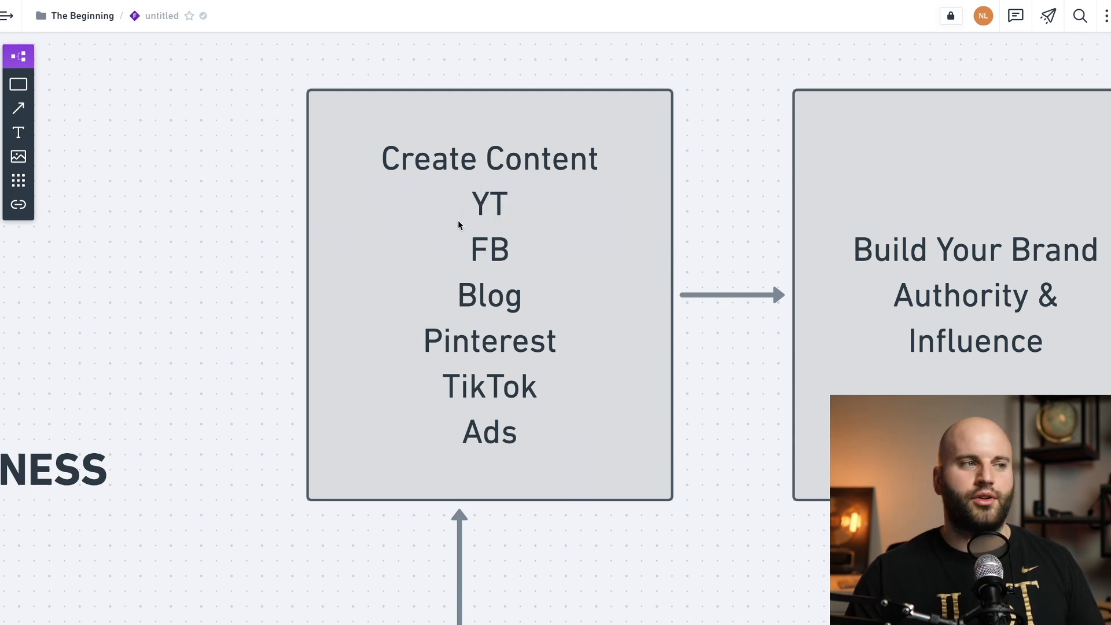
pyautogui.moveTo(454, 313)
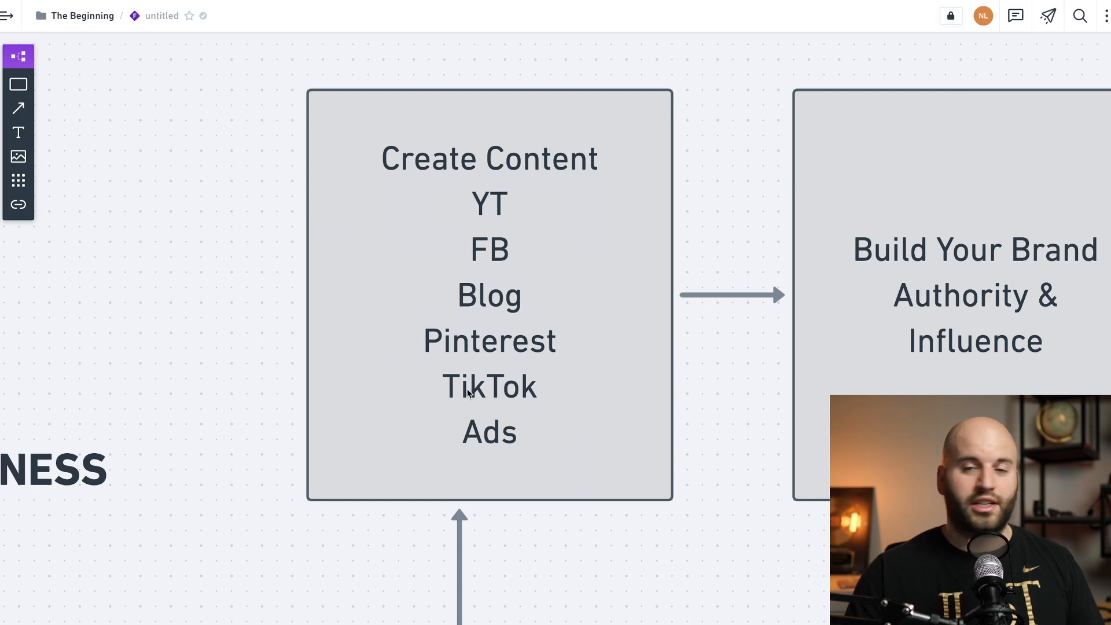
pyautogui.moveTo(562, 298)
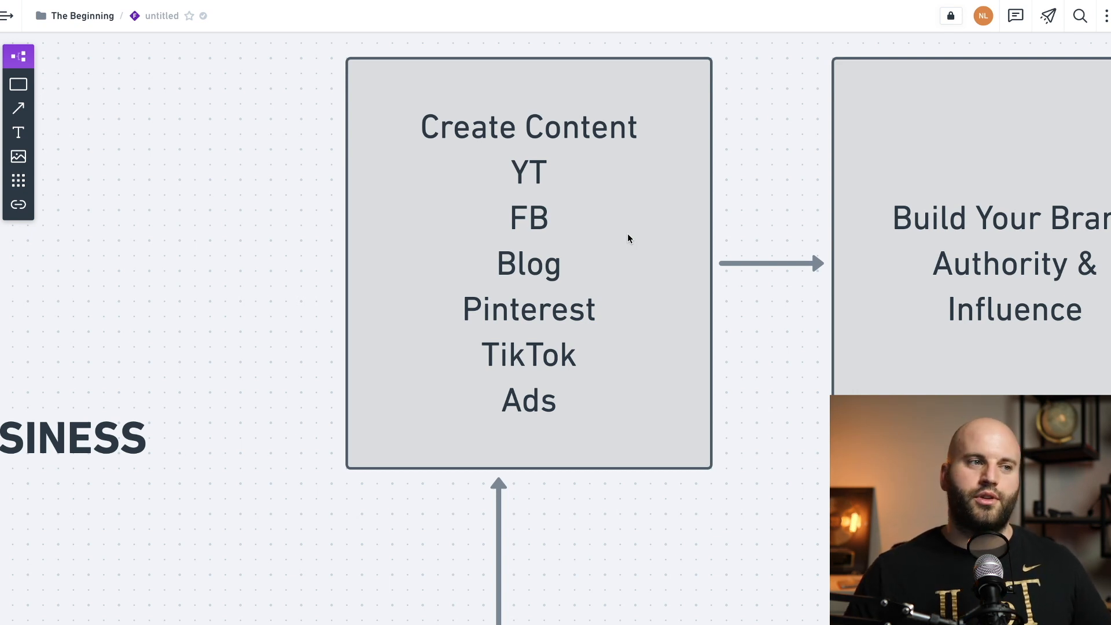
pyautogui.moveTo(586, 259)
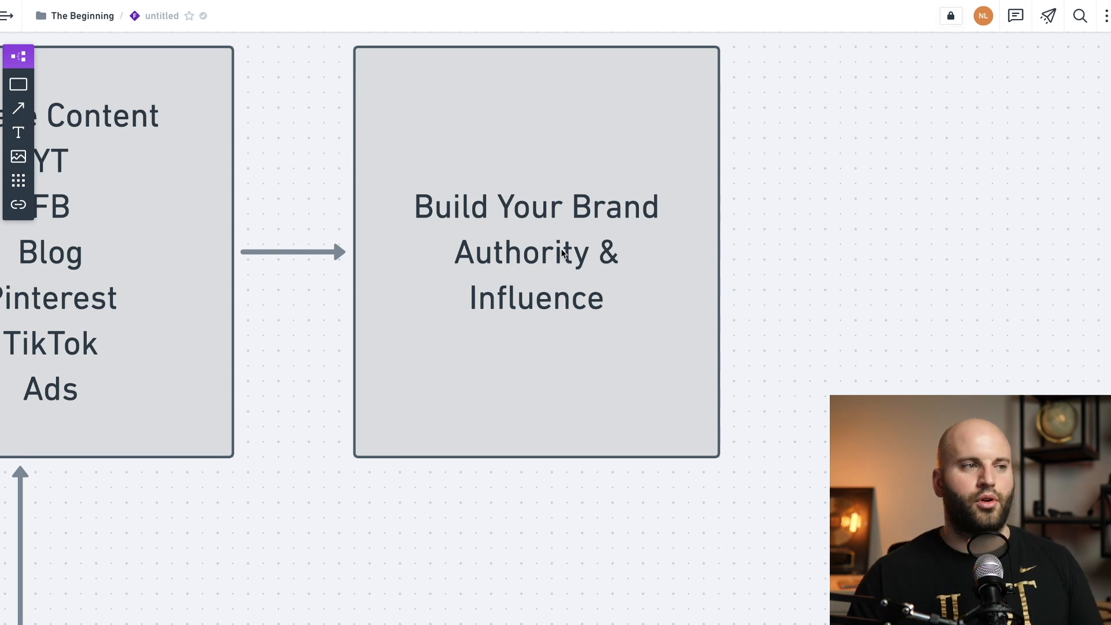
pyautogui.moveTo(553, 226)
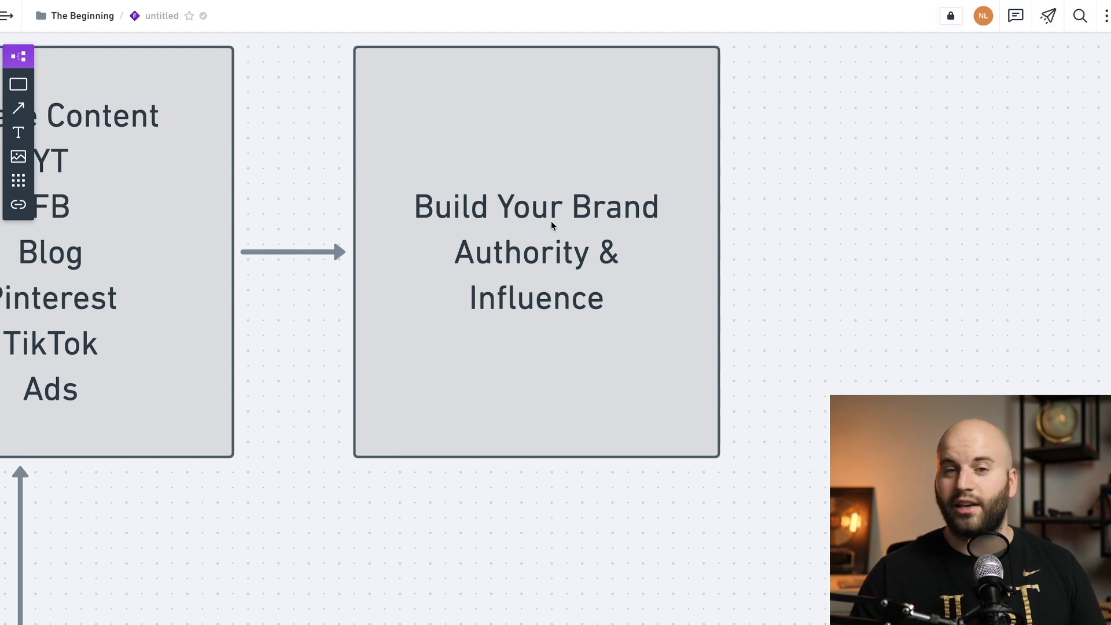
pyautogui.moveTo(607, 227)
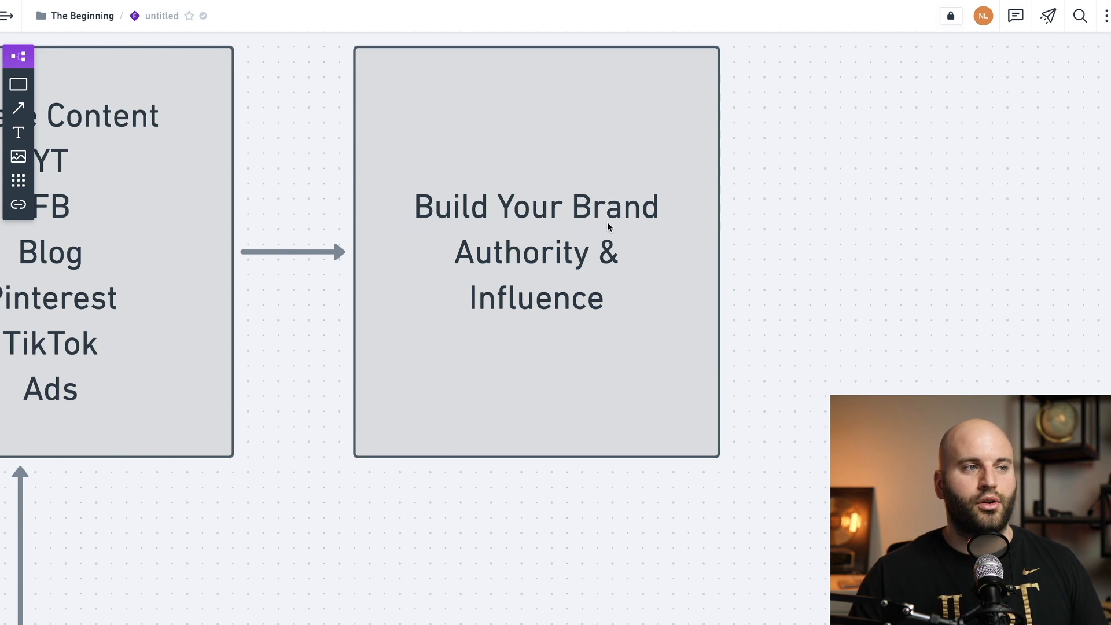
pyautogui.moveTo(545, 266)
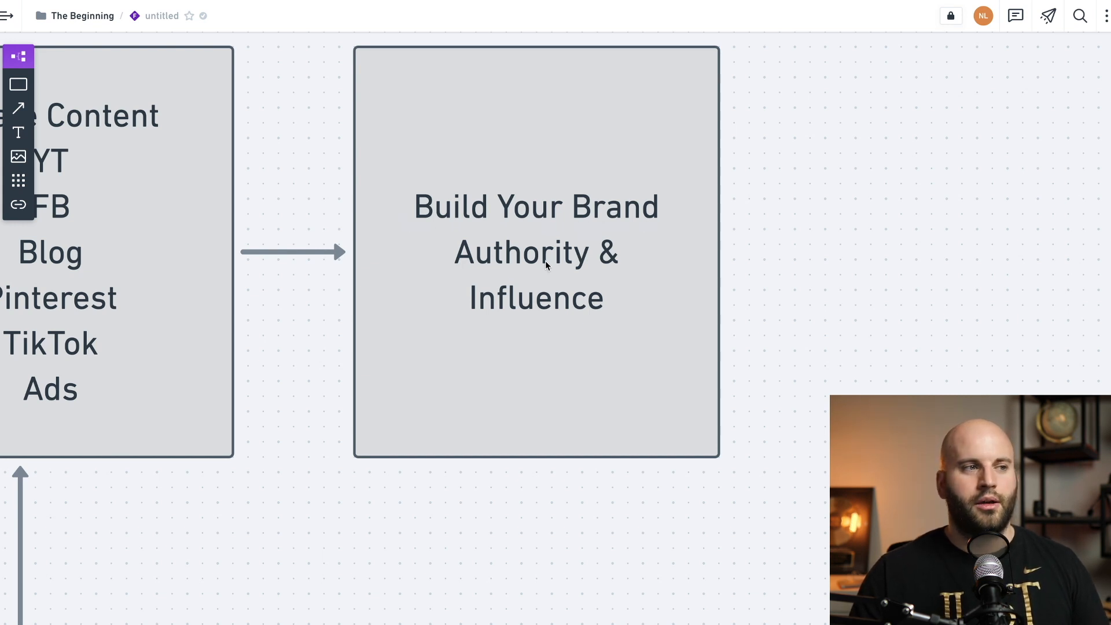
pyautogui.moveTo(541, 292)
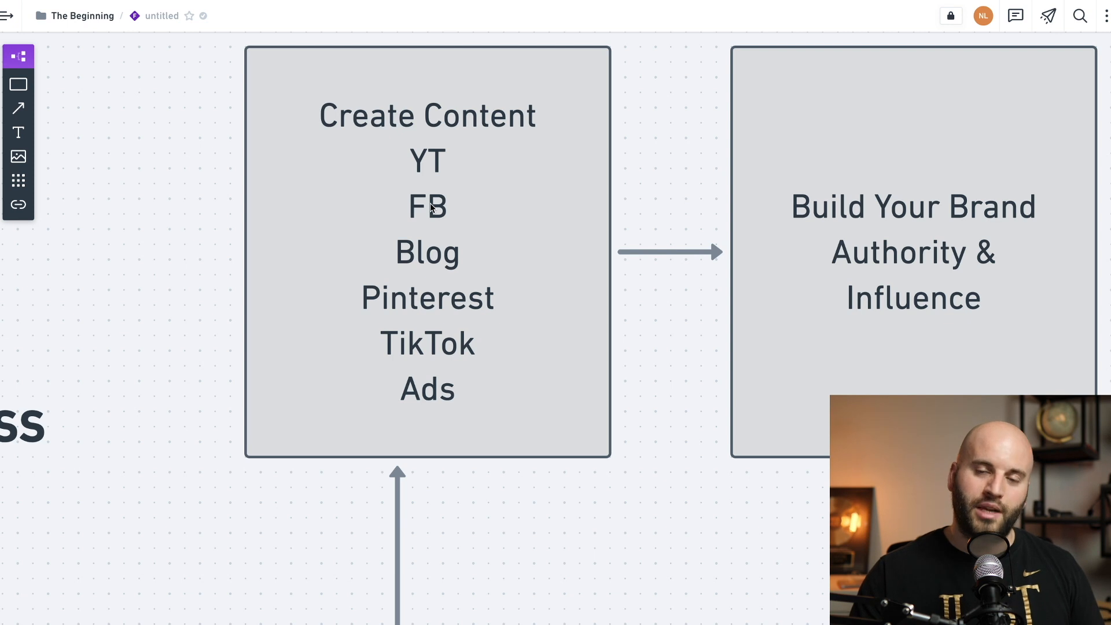
pyautogui.moveTo(422, 411)
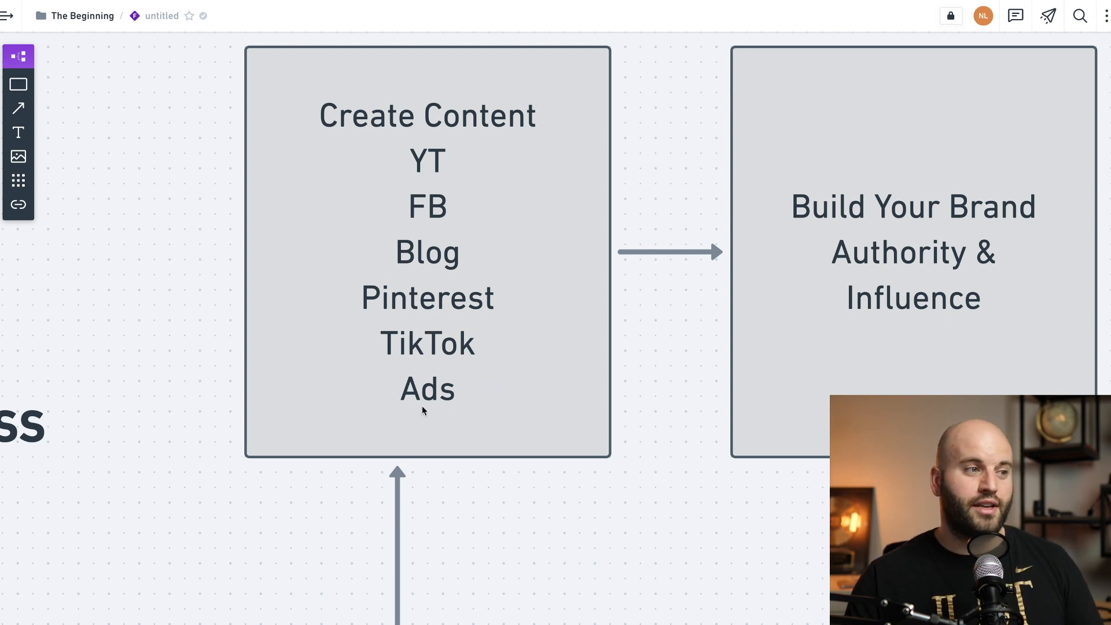
pyautogui.moveTo(427, 408)
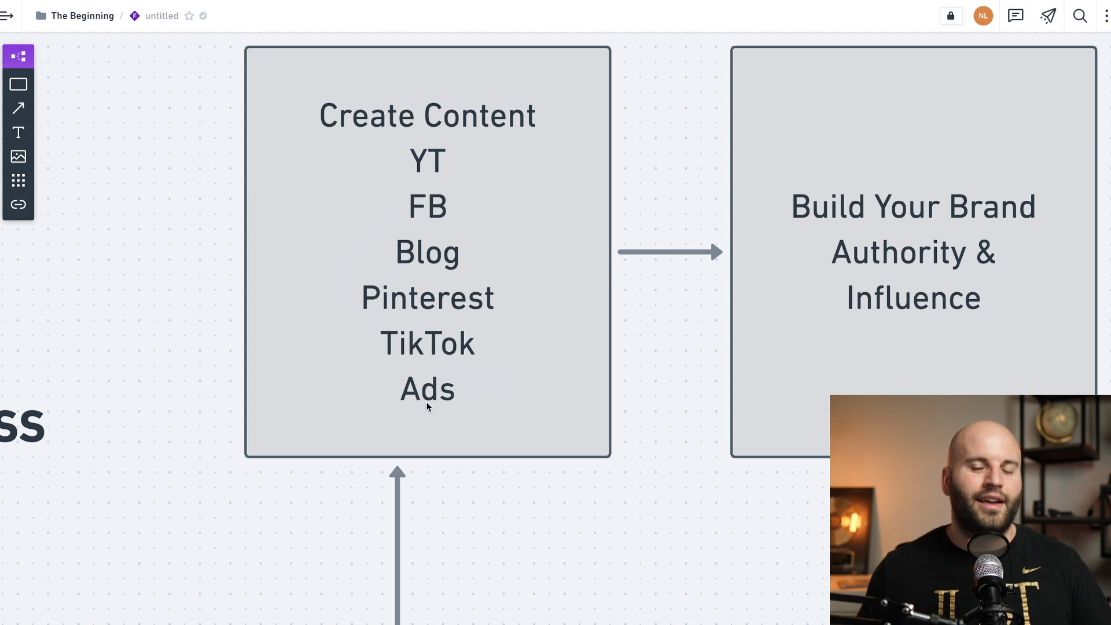
pyautogui.moveTo(685, 323)
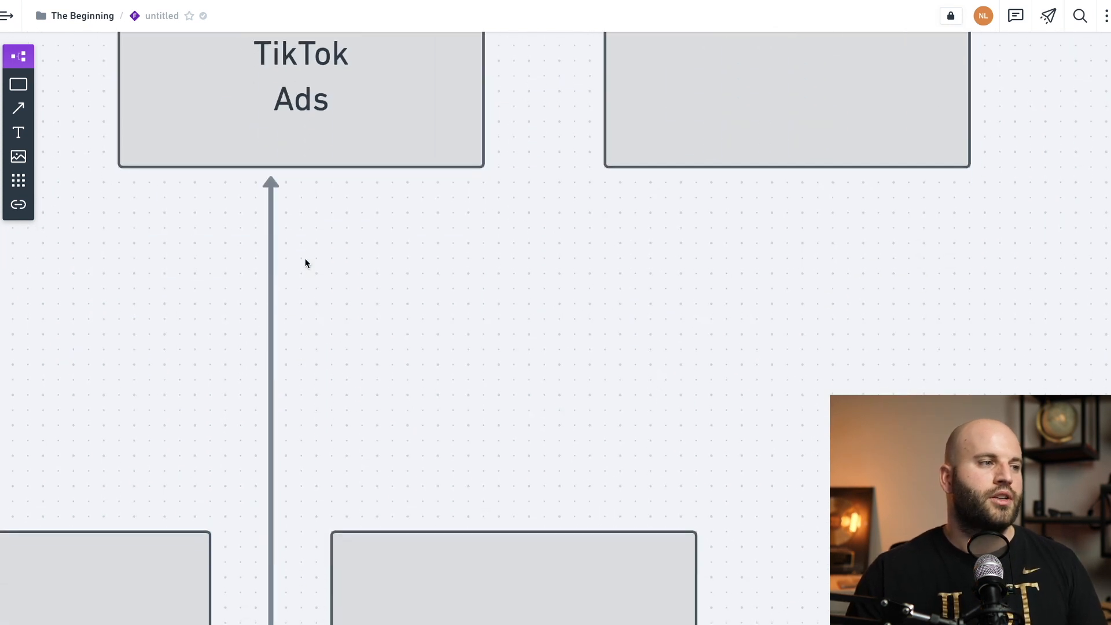
pyautogui.scroll(-3)
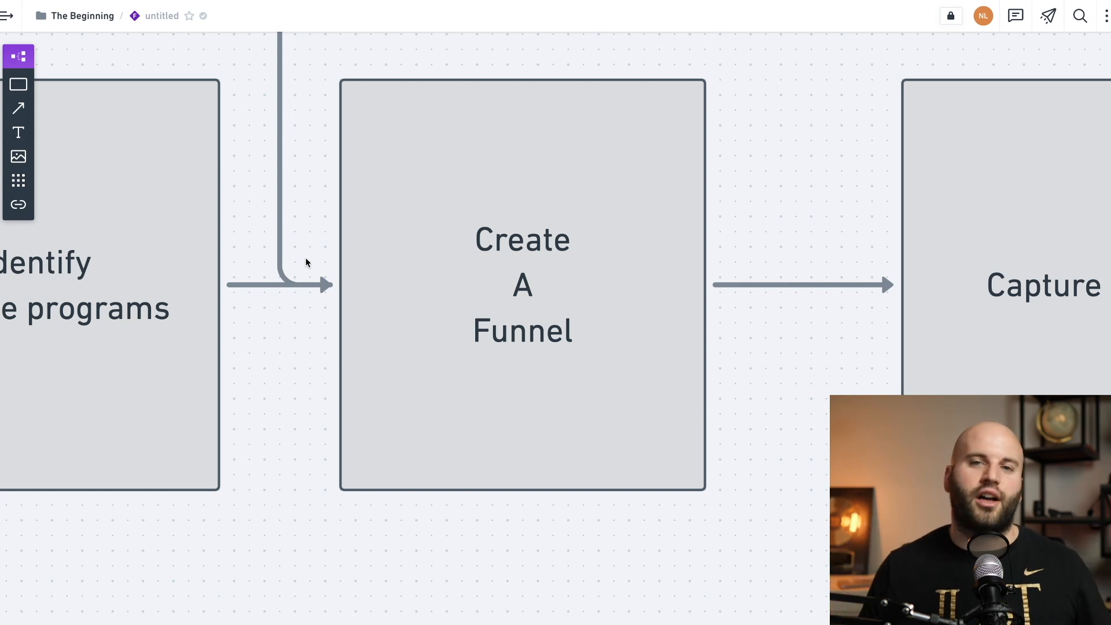
pyautogui.moveTo(528, 297)
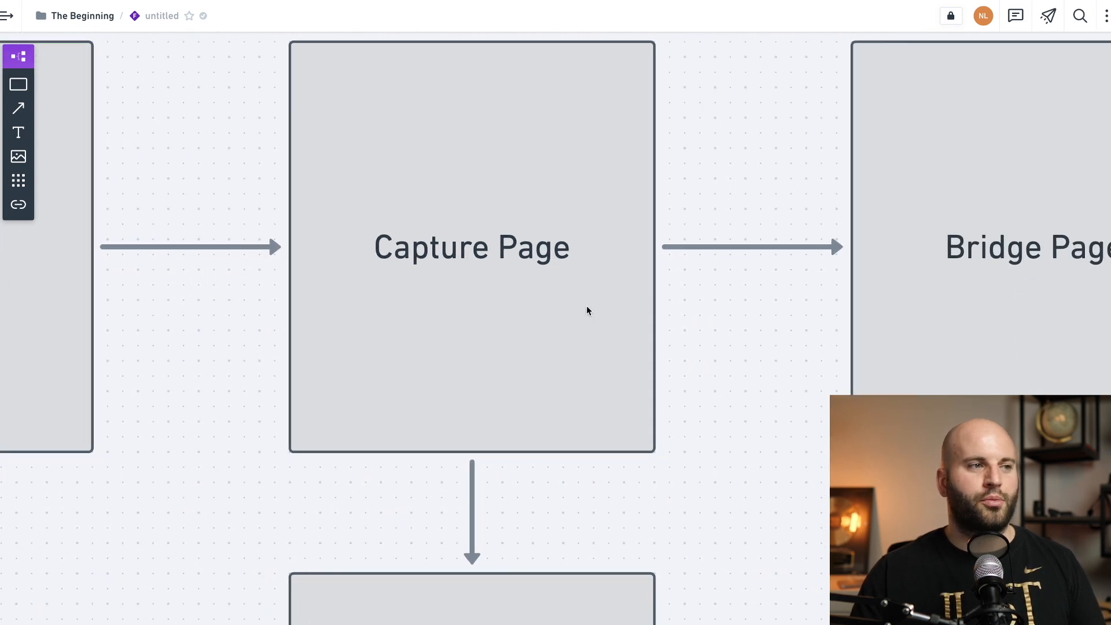
pyautogui.scroll(-3)
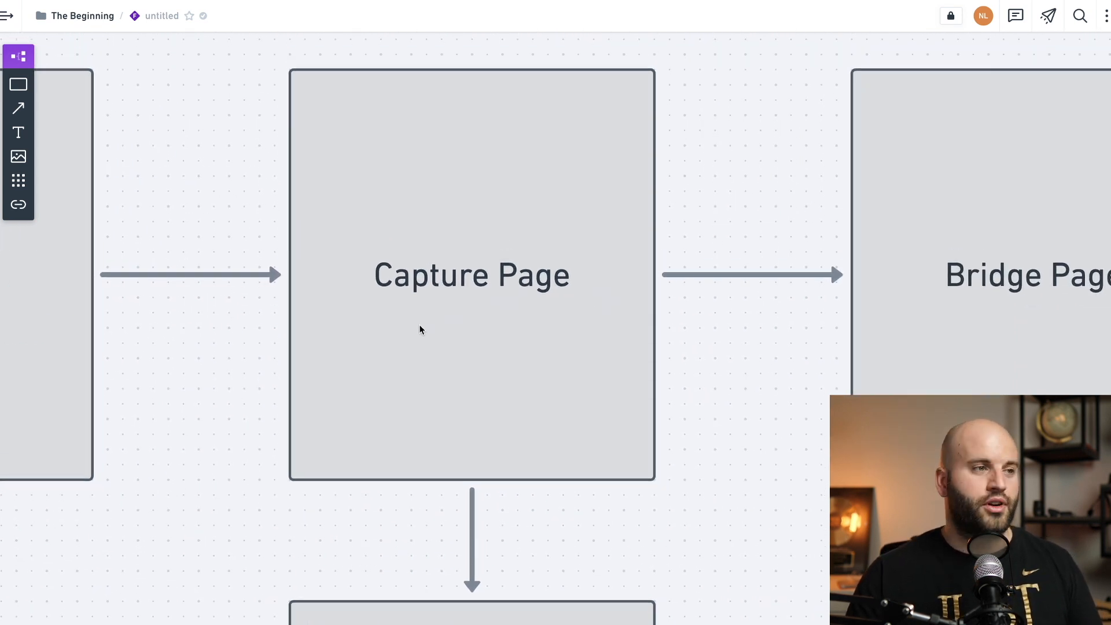
pyautogui.moveTo(463, 332)
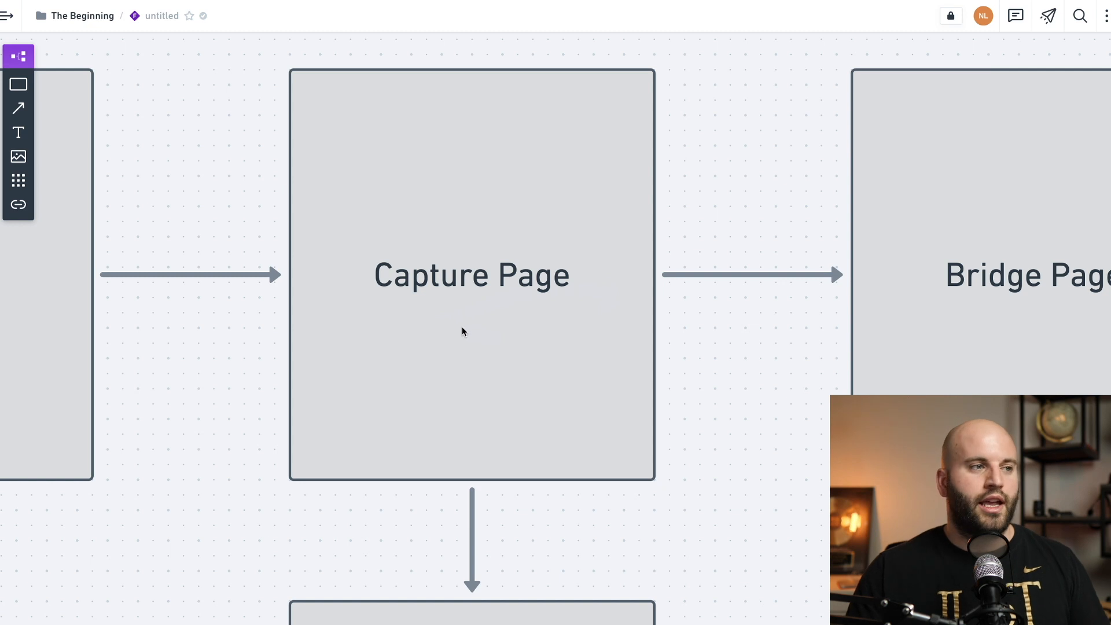
pyautogui.moveTo(551, 230)
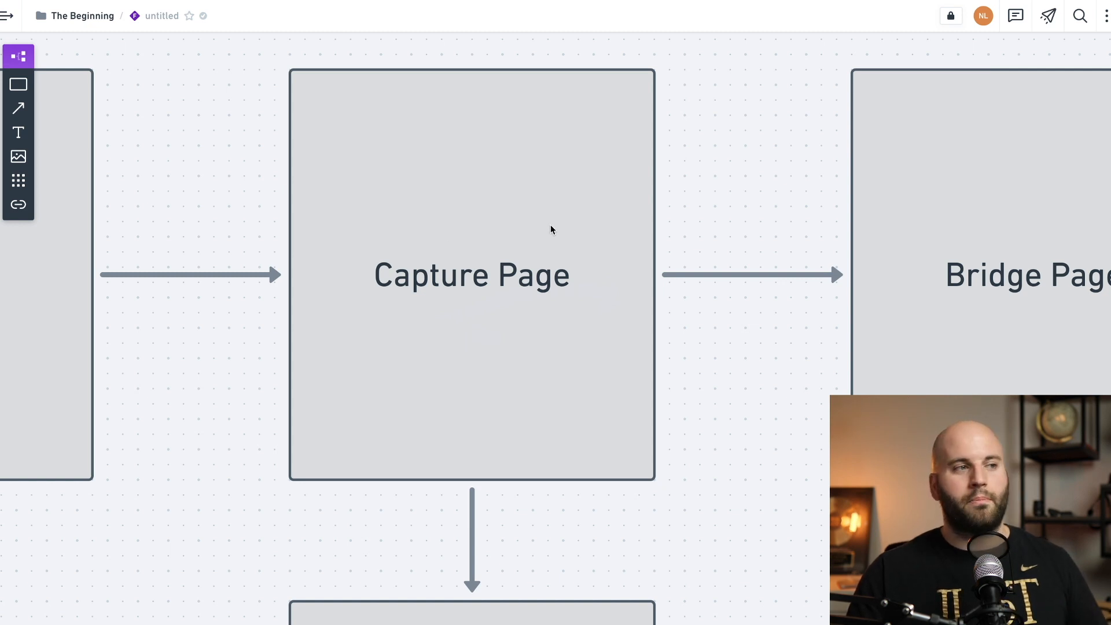
pyautogui.moveTo(484, 182)
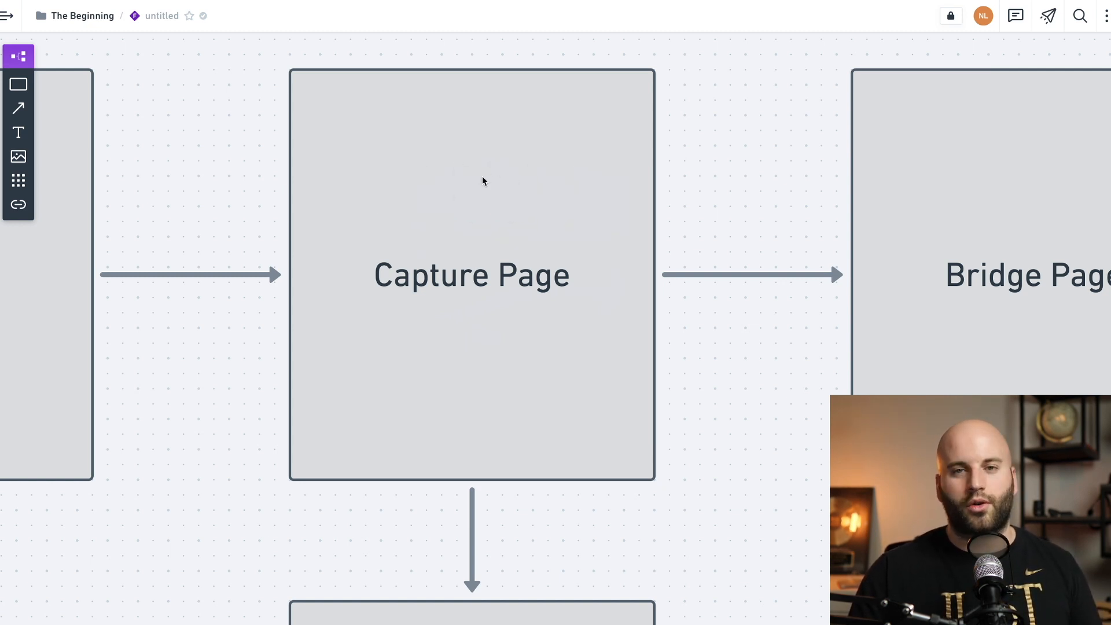
pyautogui.moveTo(479, 182)
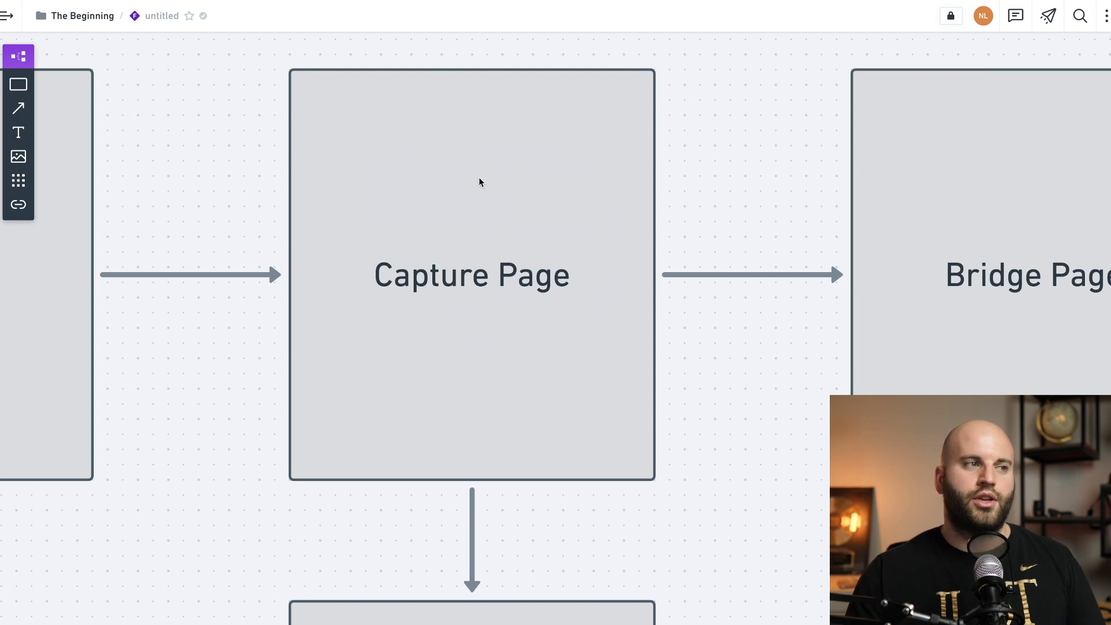
pyautogui.moveTo(439, 194)
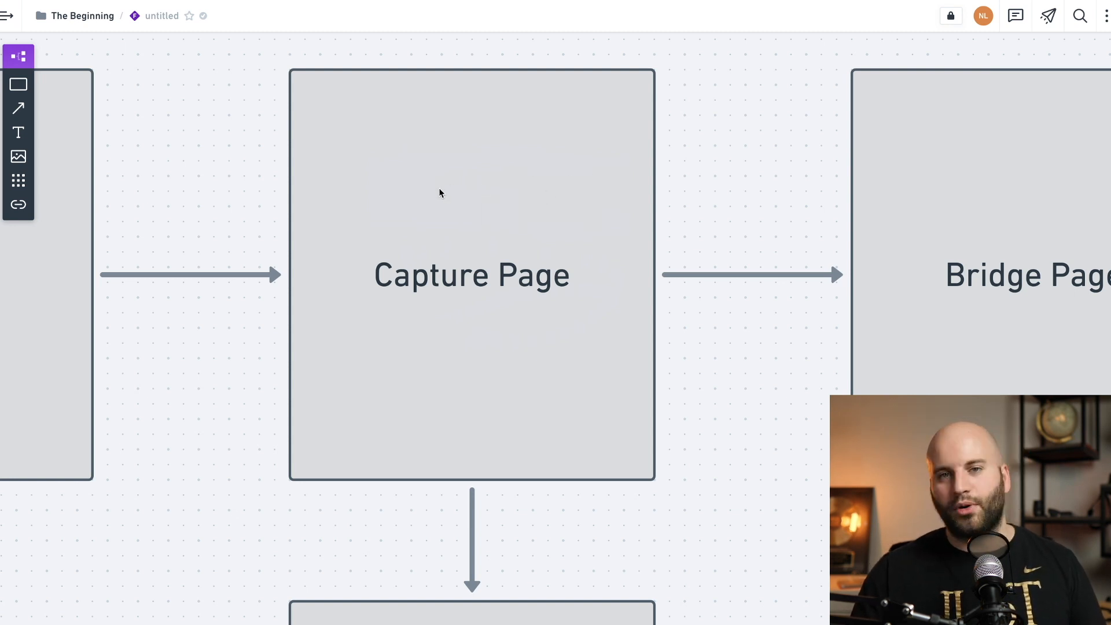
pyautogui.moveTo(480, 234)
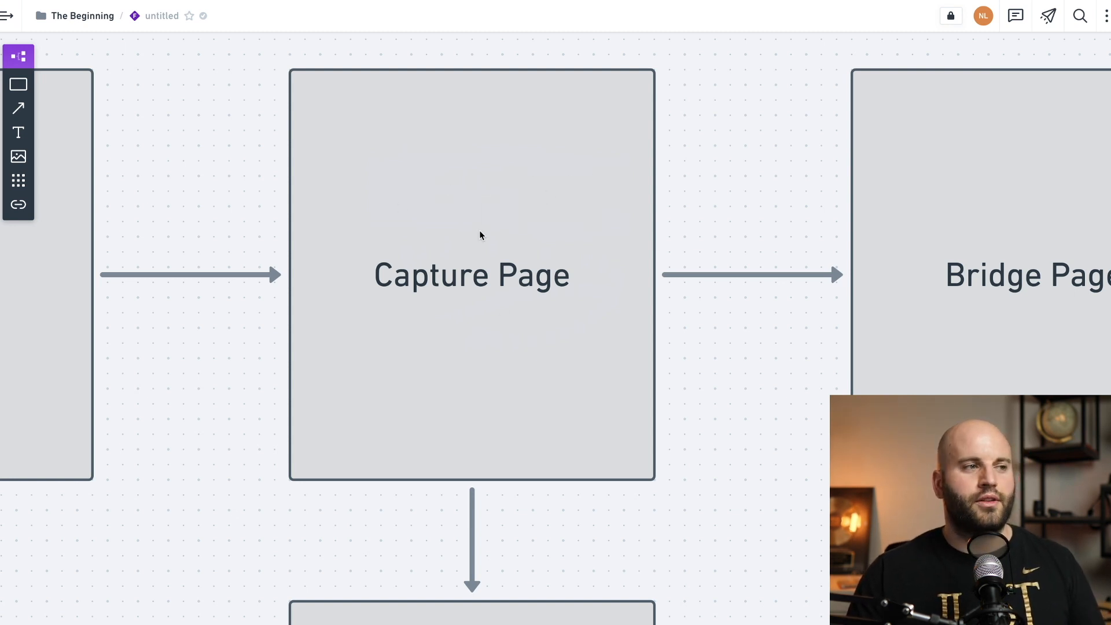
pyautogui.moveTo(550, 226)
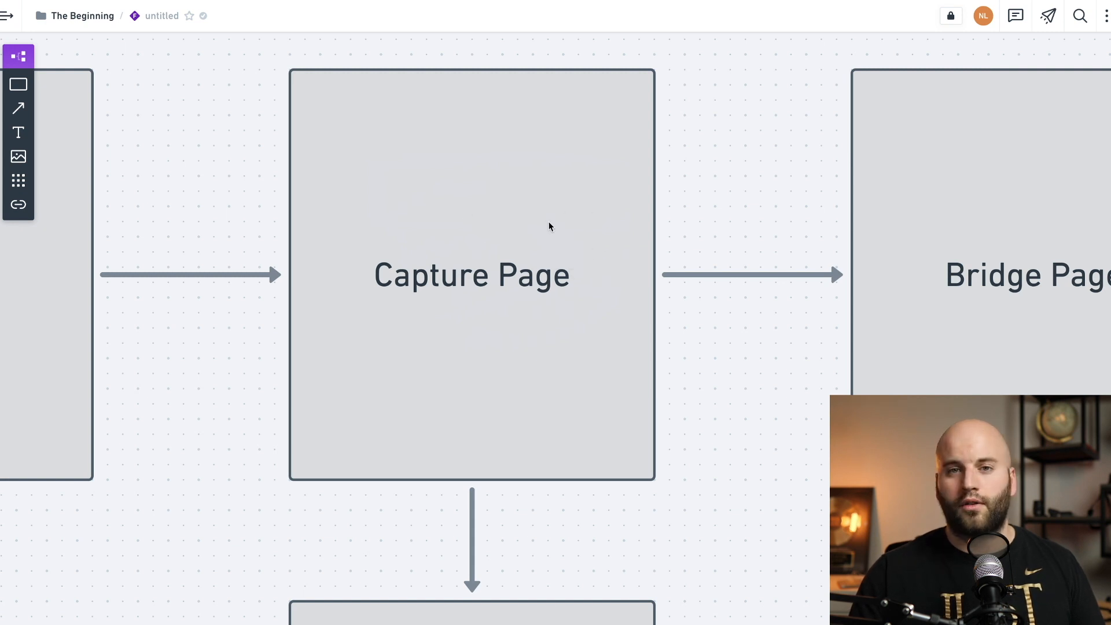
pyautogui.moveTo(488, 271)
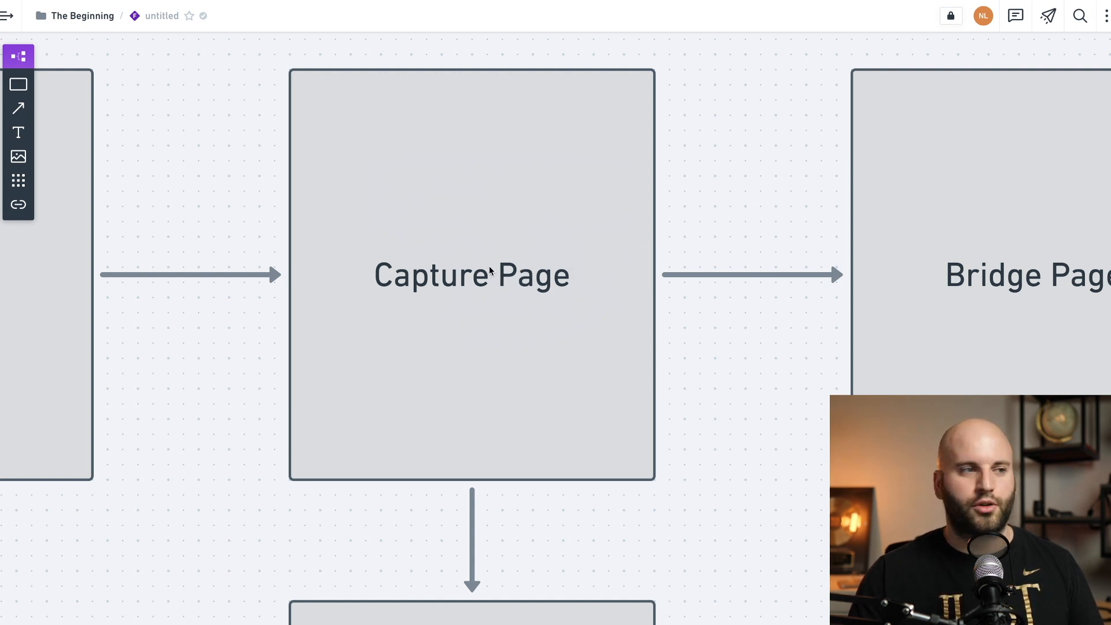
pyautogui.scroll(-3)
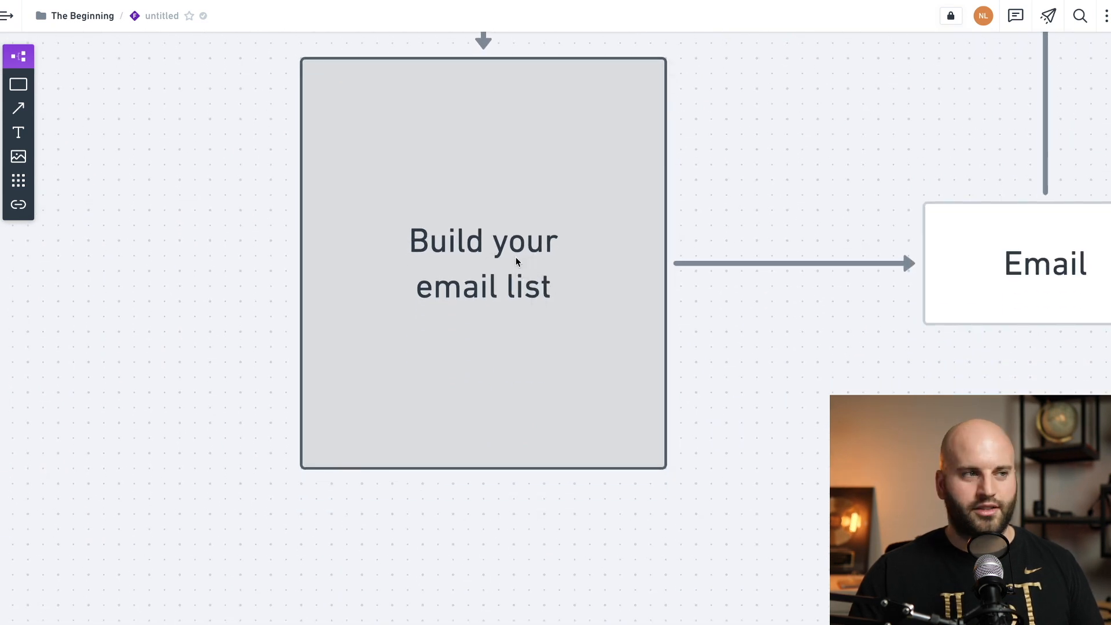
pyautogui.scroll(-3)
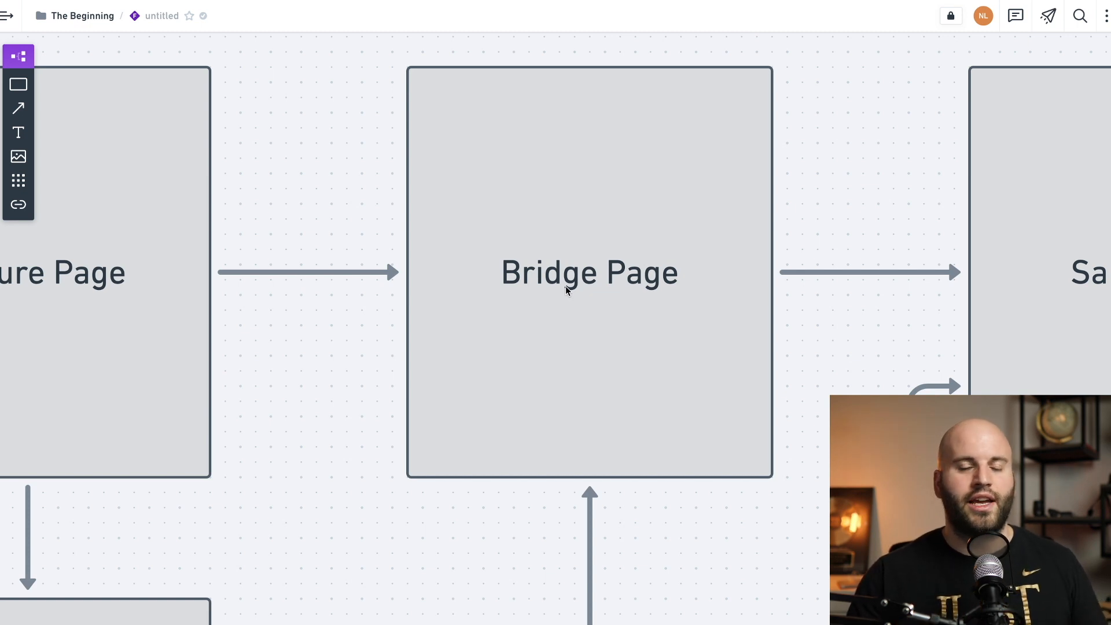
pyautogui.moveTo(651, 292)
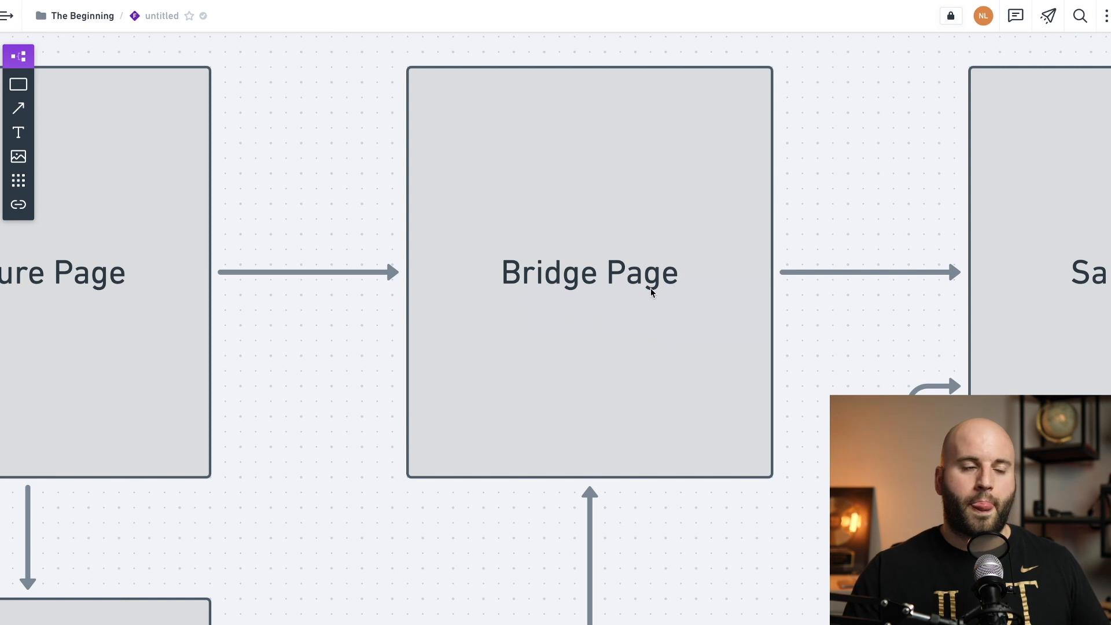
pyautogui.moveTo(629, 297)
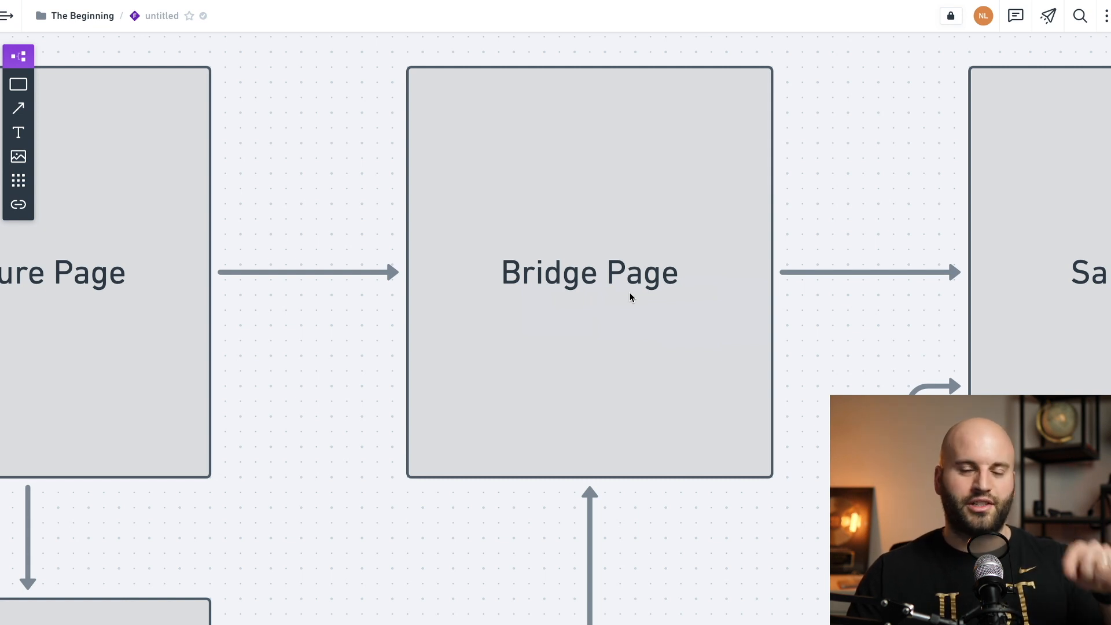
pyautogui.moveTo(657, 282)
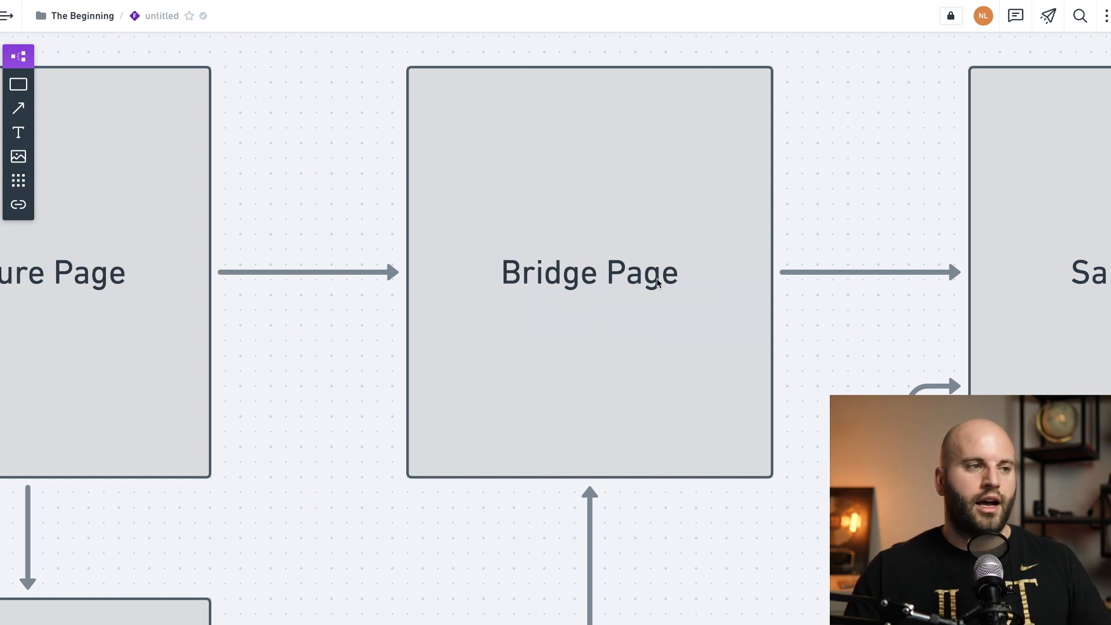
pyautogui.moveTo(632, 310)
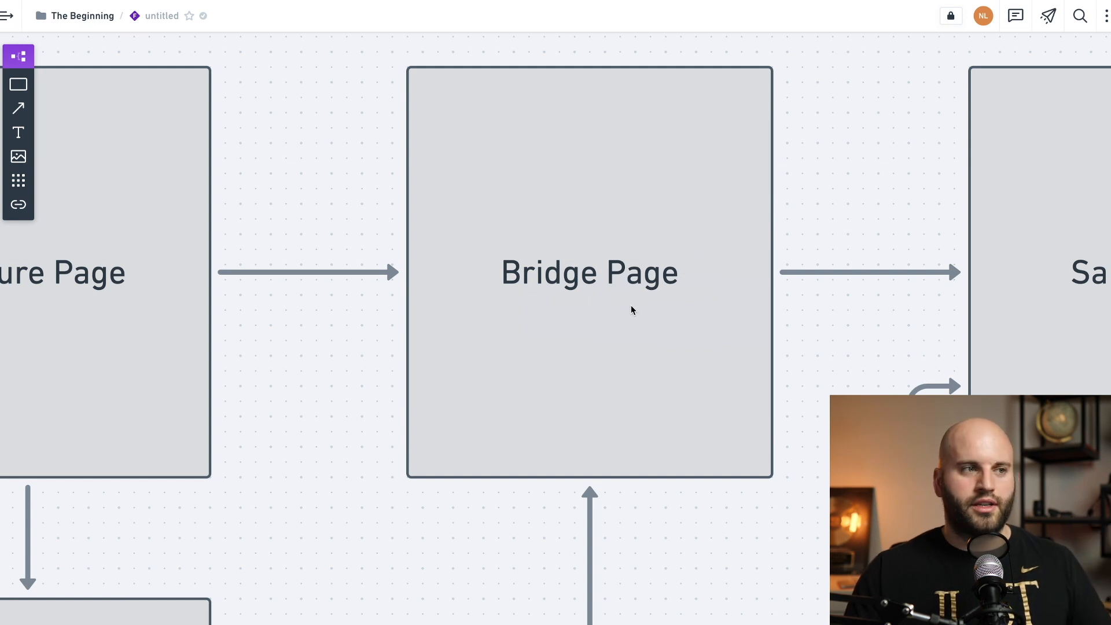
pyautogui.moveTo(604, 286)
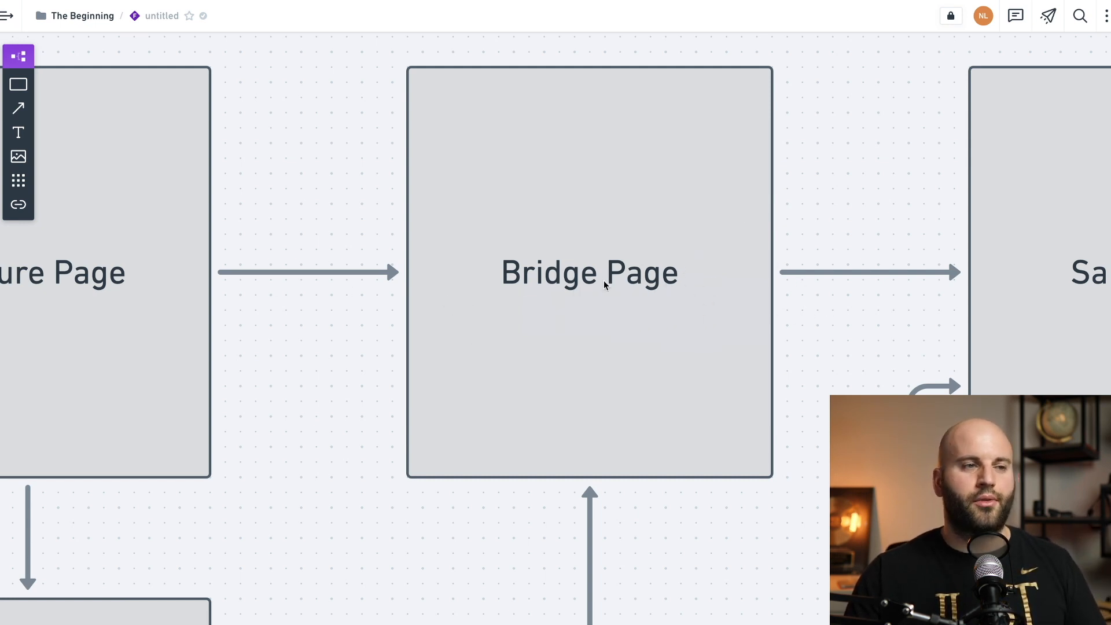
pyautogui.moveTo(594, 295)
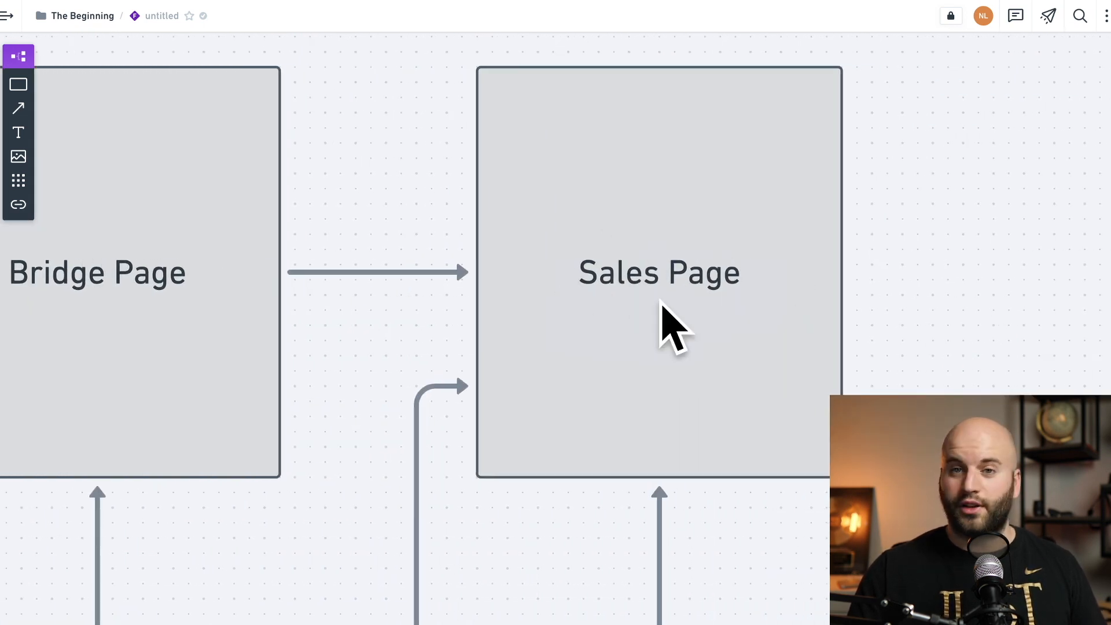
pyautogui.moveTo(623, 288)
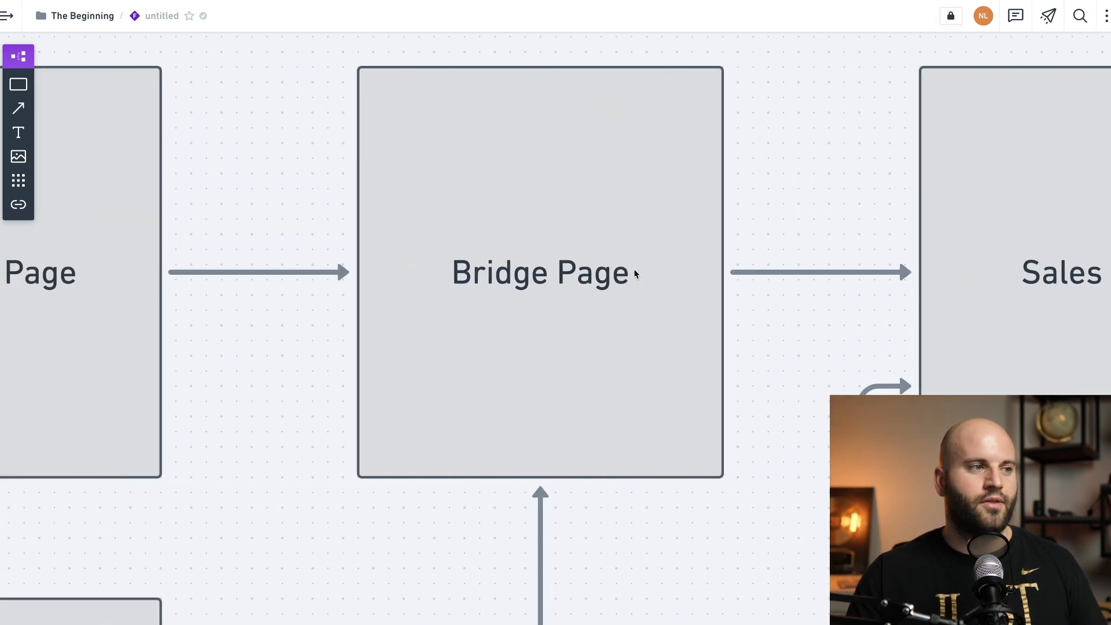
pyautogui.moveTo(545, 292)
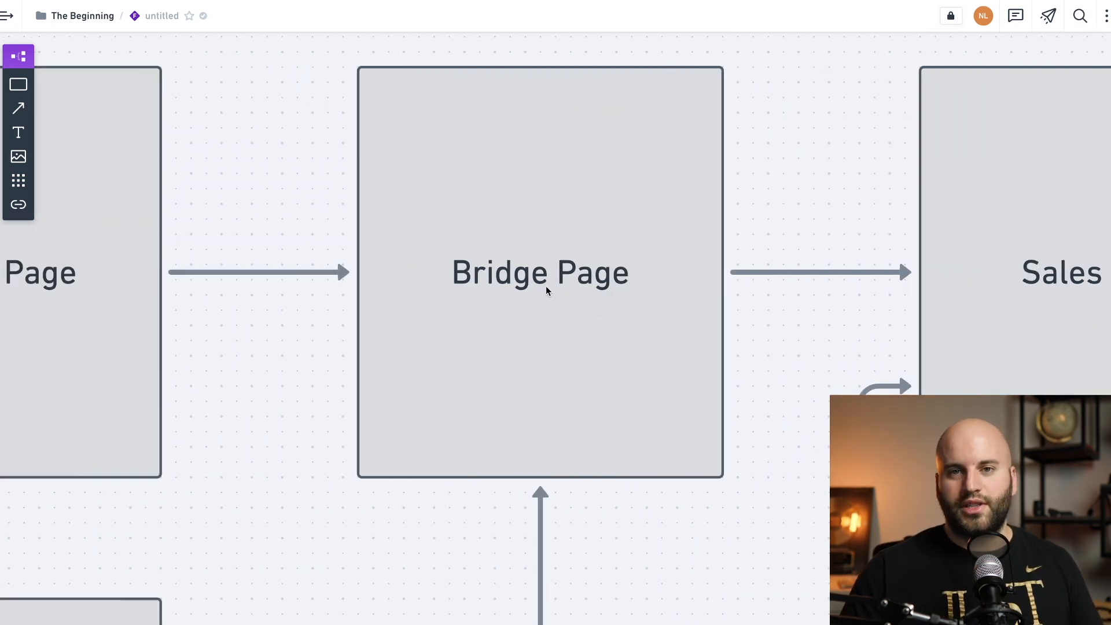
pyautogui.moveTo(543, 299)
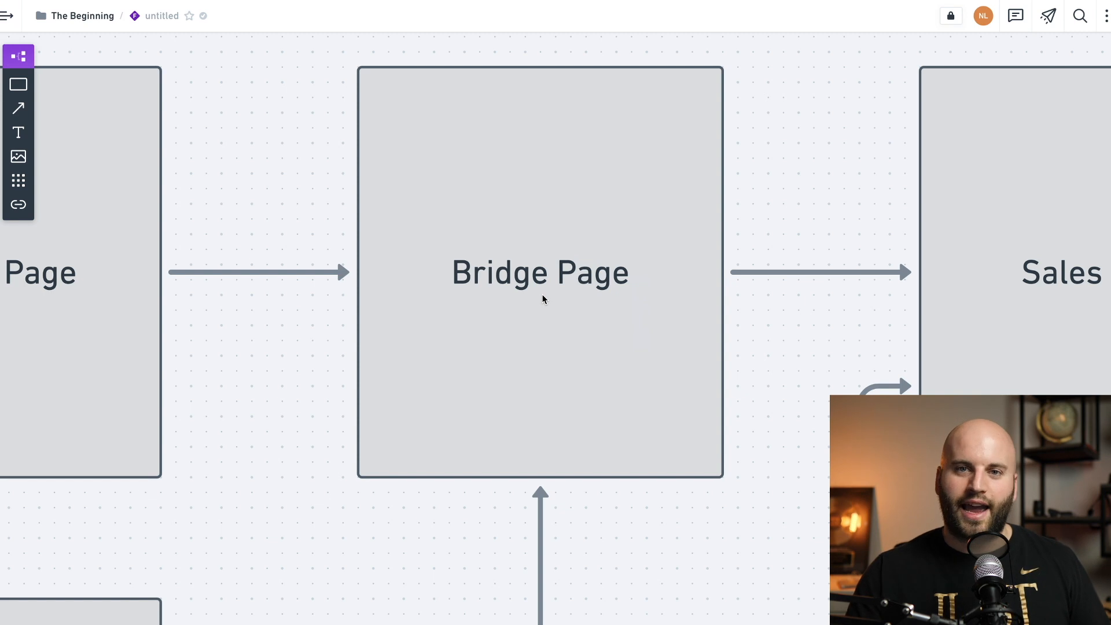
pyautogui.moveTo(562, 293)
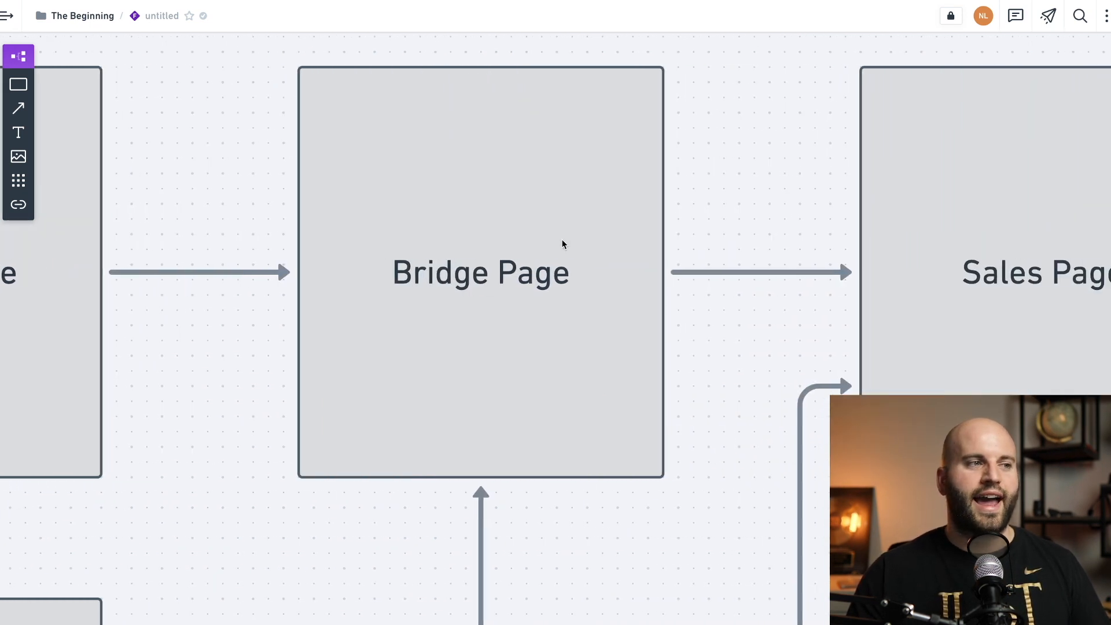
pyautogui.moveTo(449, 188)
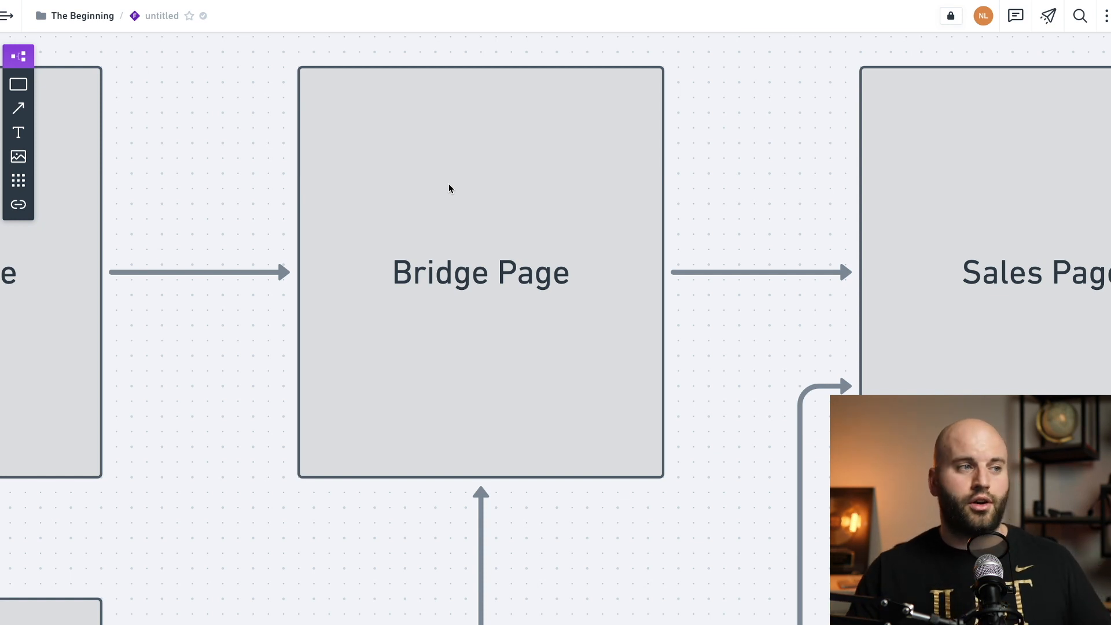
pyautogui.moveTo(500, 222)
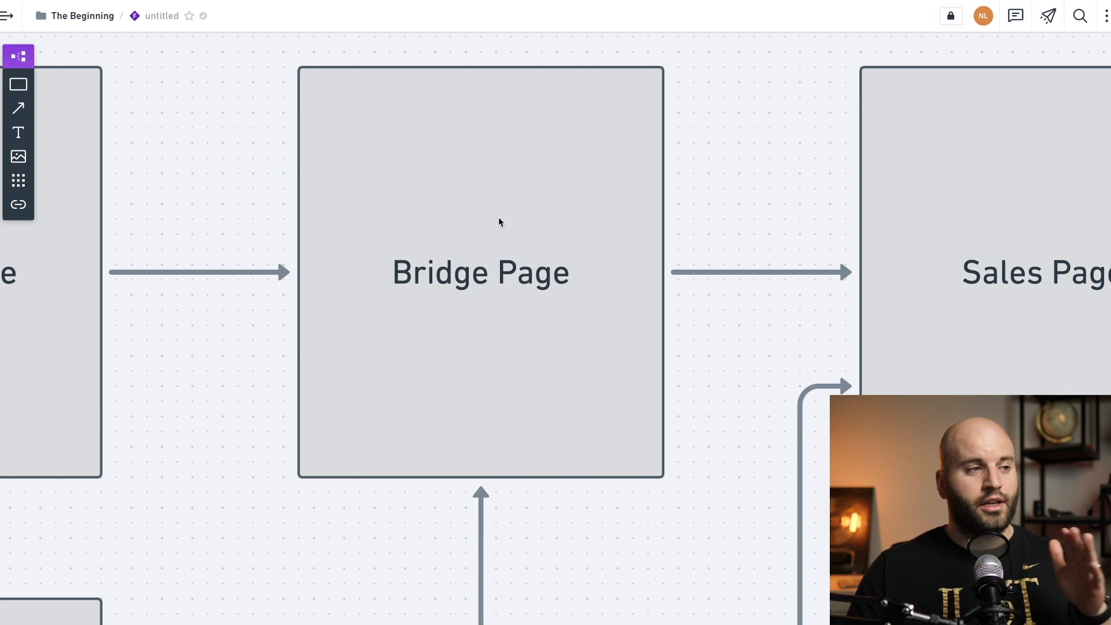
pyautogui.moveTo(508, 220)
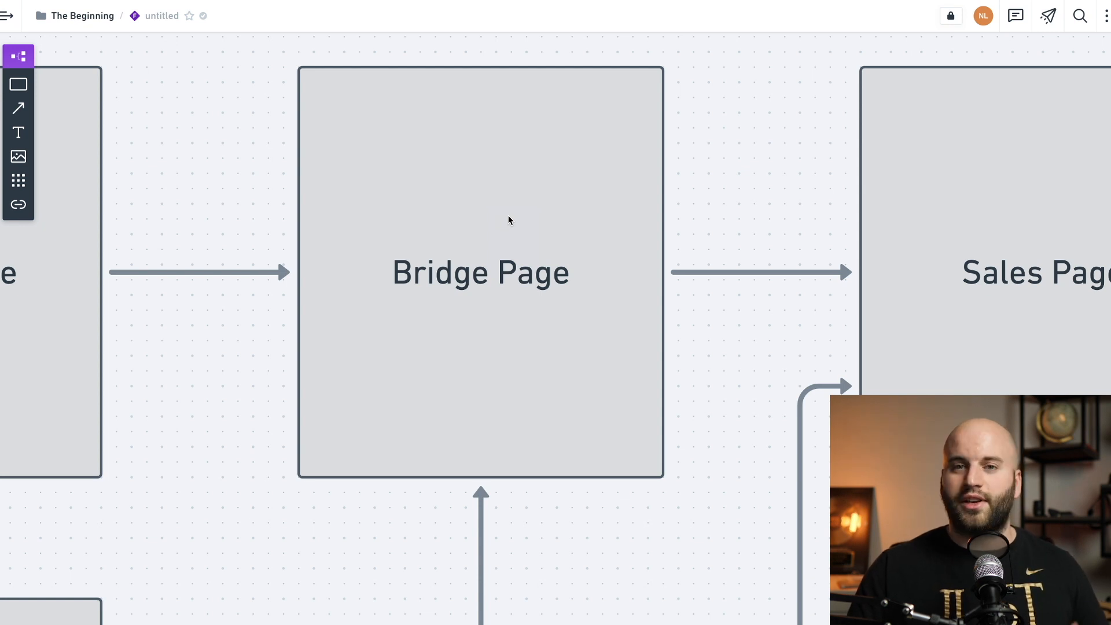
pyautogui.moveTo(533, 236)
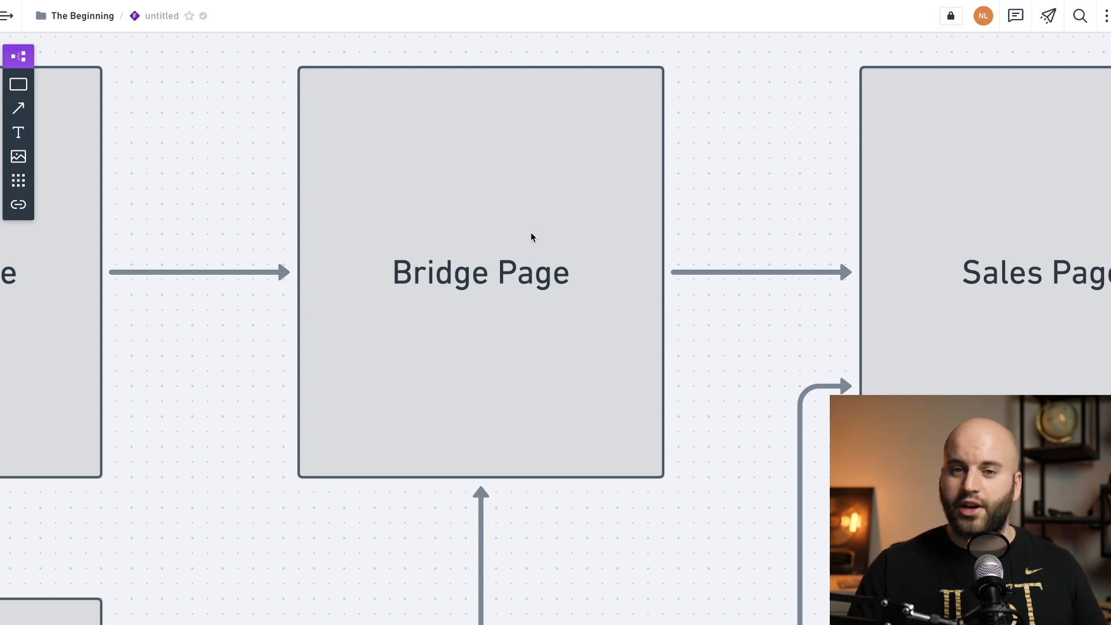
pyautogui.moveTo(540, 235)
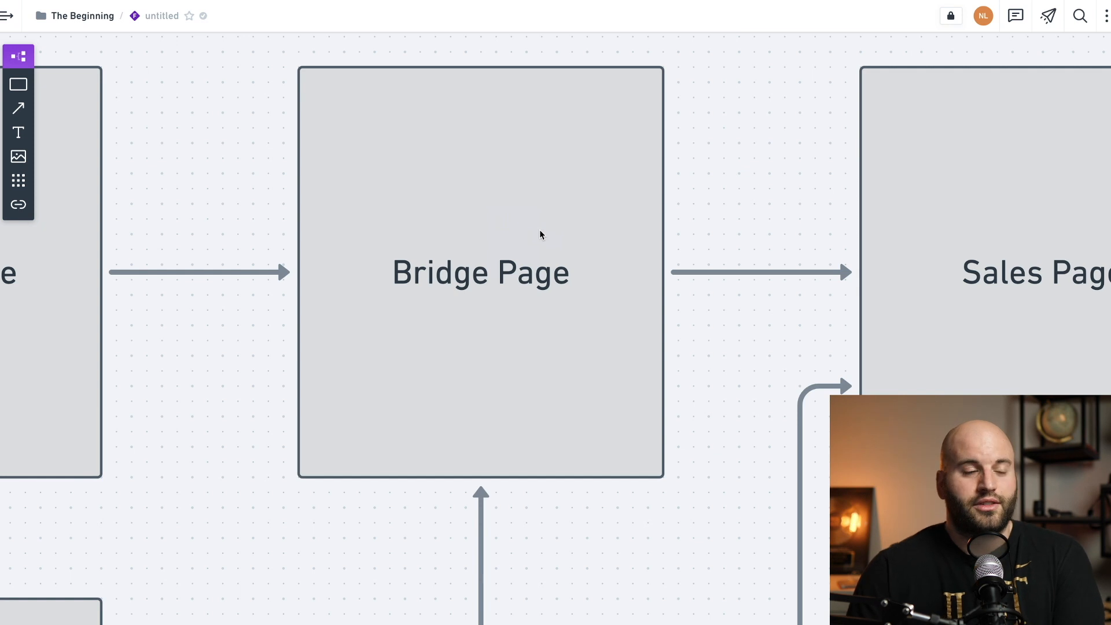
pyautogui.moveTo(494, 235)
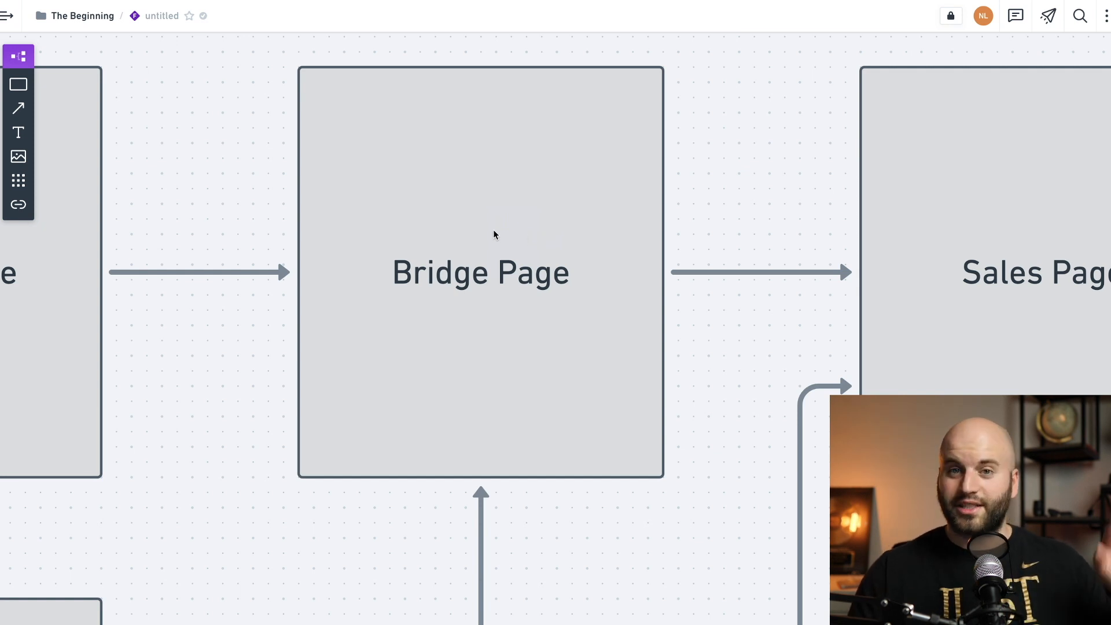
pyautogui.moveTo(521, 277)
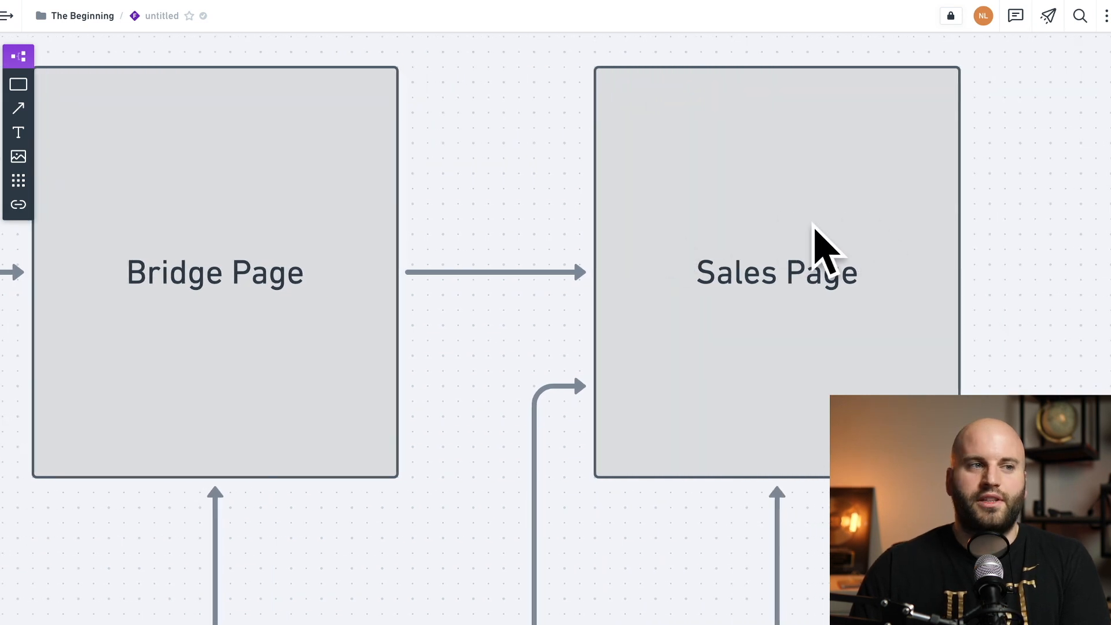
pyautogui.moveTo(688, 228)
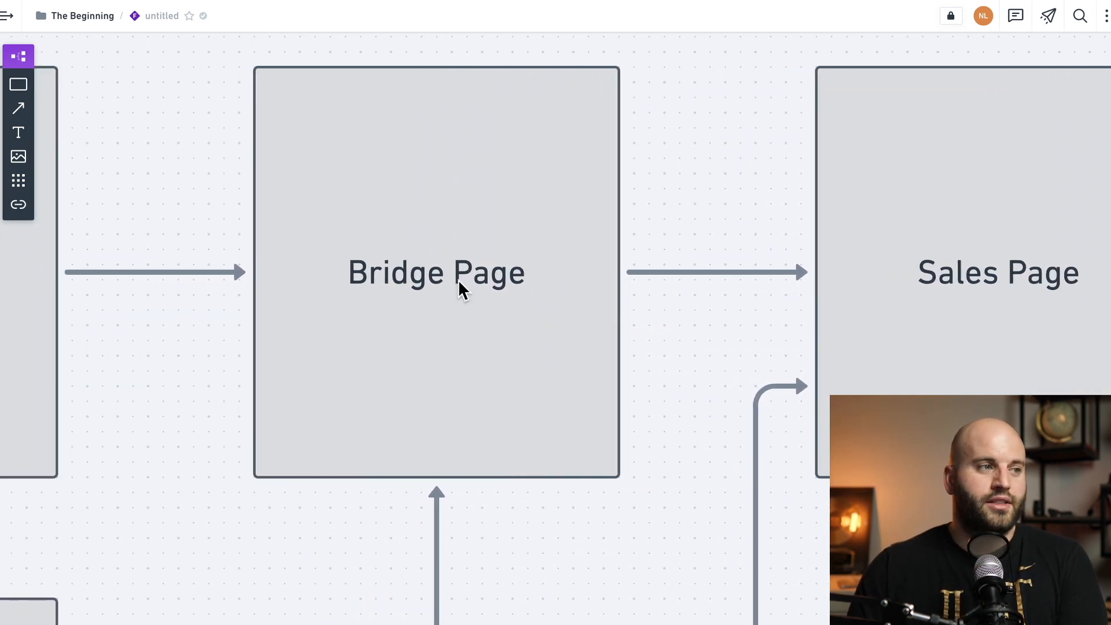
pyautogui.moveTo(521, 291)
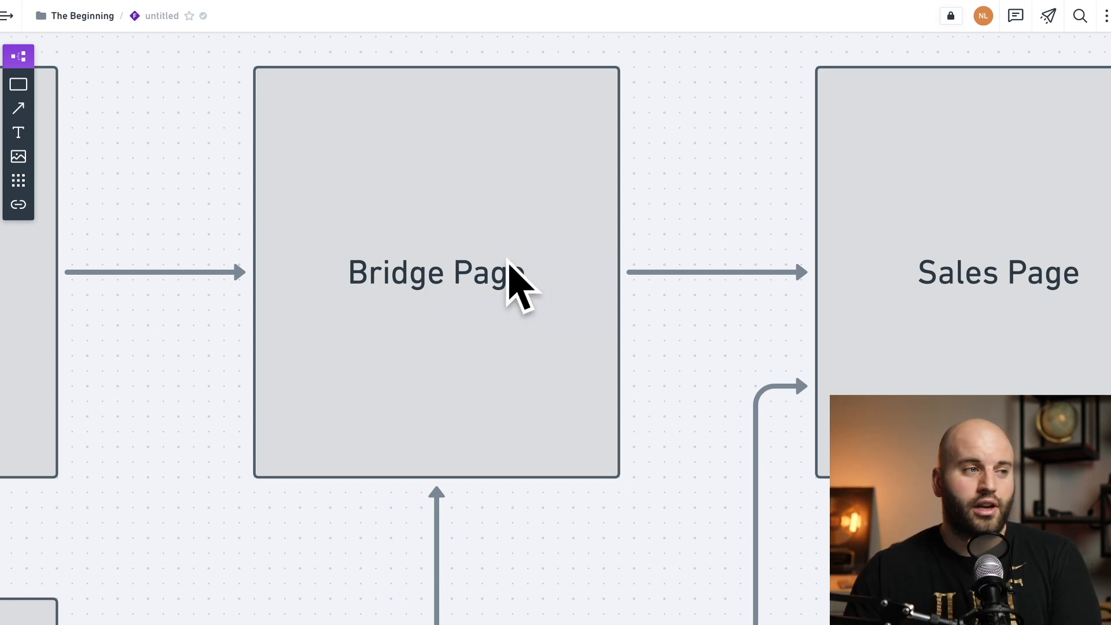
pyautogui.moveTo(921, 258)
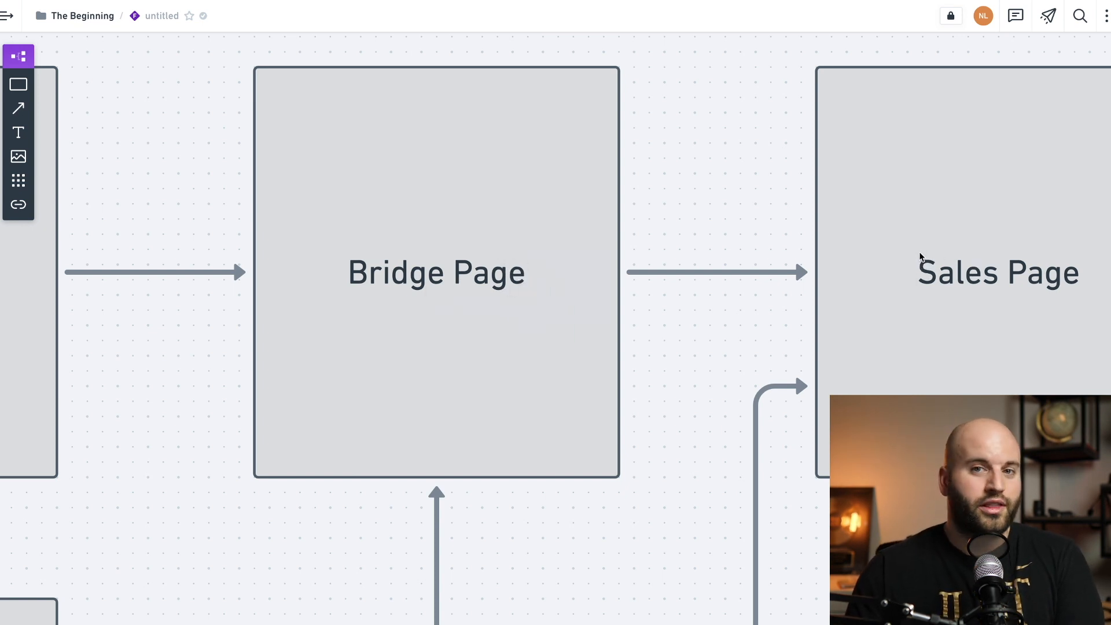
pyautogui.moveTo(471, 267)
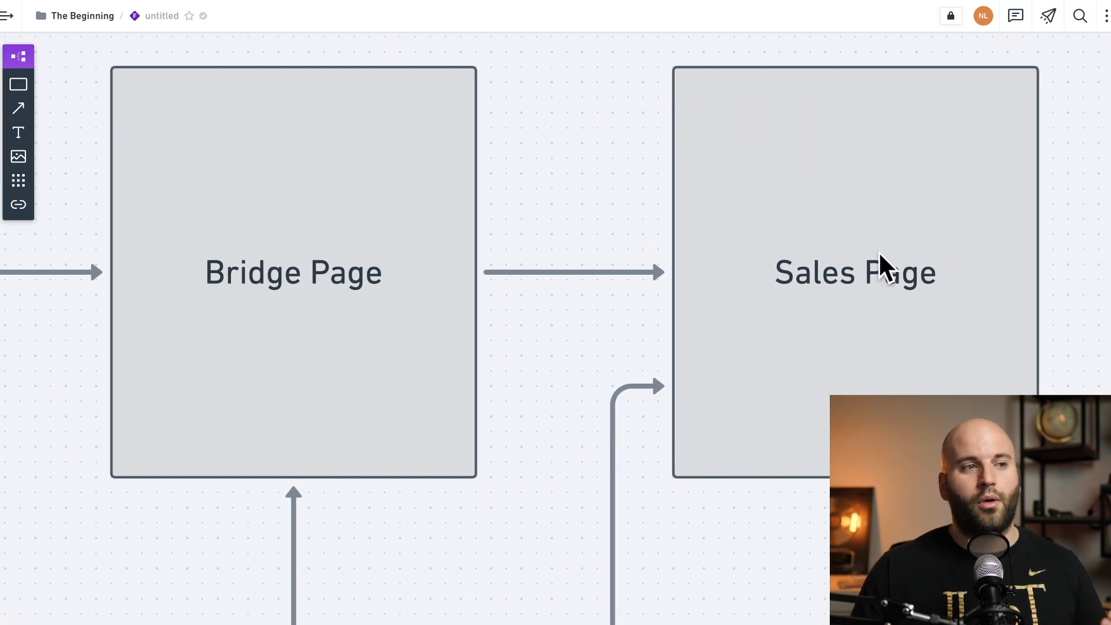
pyautogui.moveTo(370, 250)
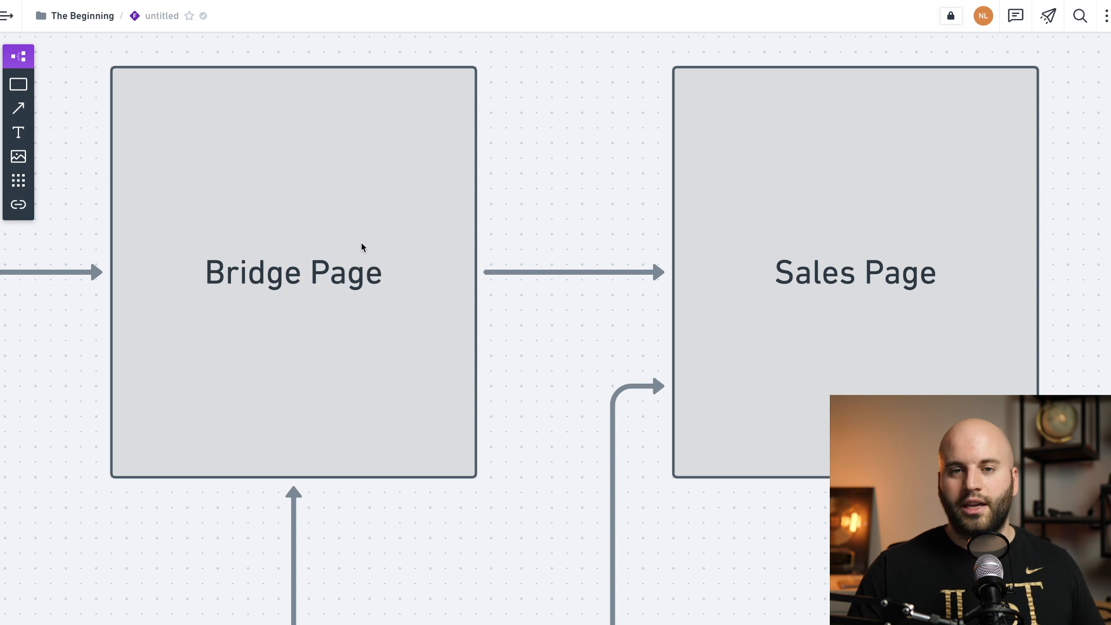
pyautogui.moveTo(401, 284)
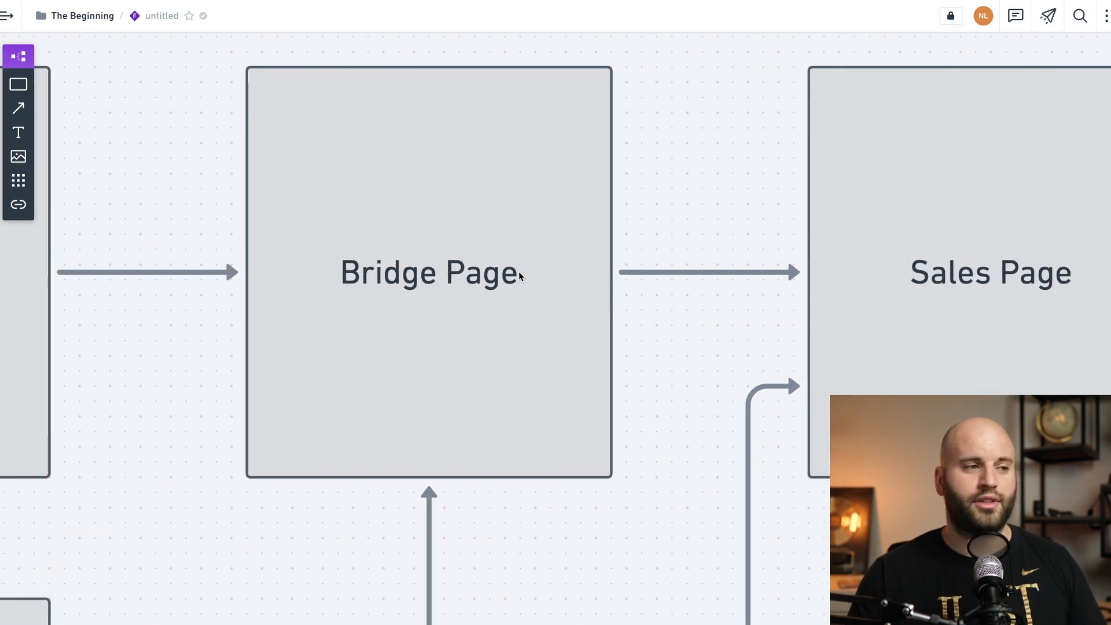
# Extend the email box labels to Email day 1, Email day 2 and Email day 3
pyautogui.scroll(-3)
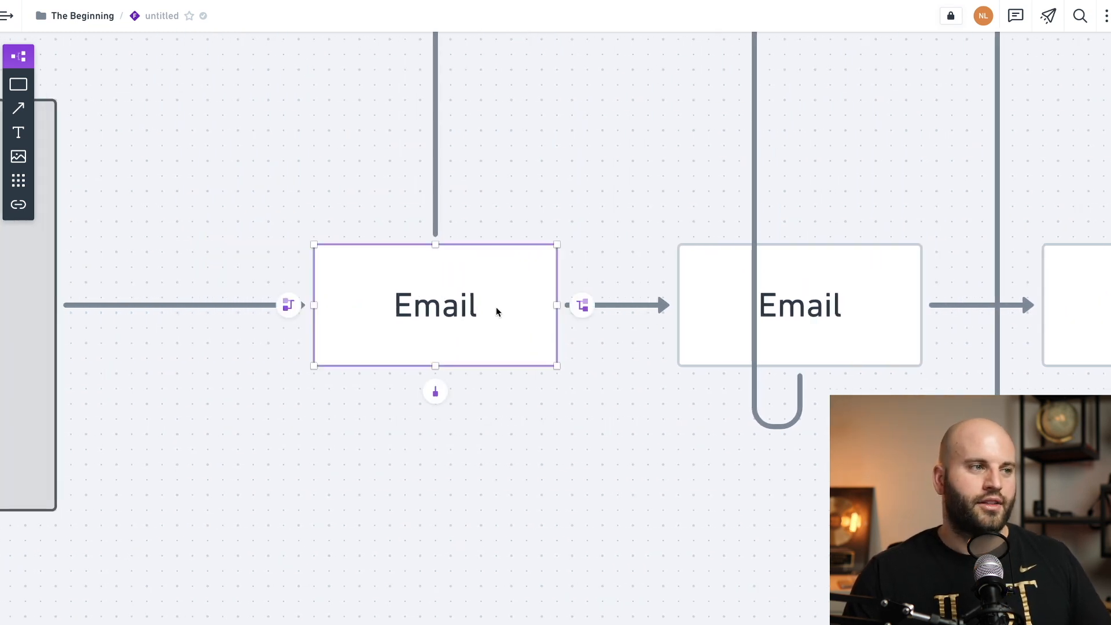
pyautogui.doubleClick(435, 304)
pyautogui.write(' day')
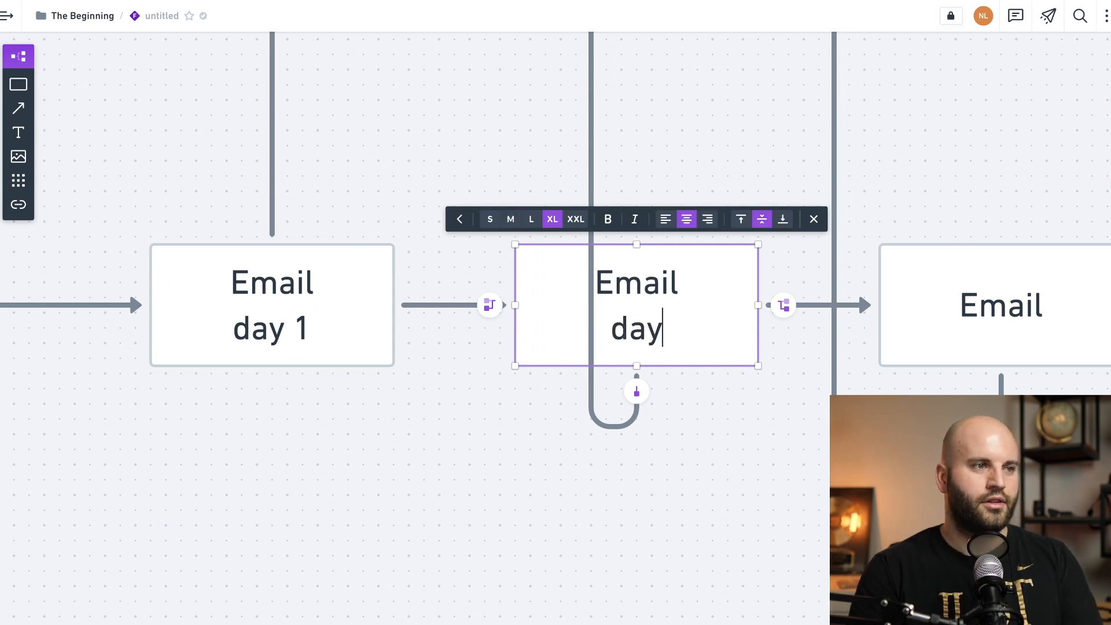
pyautogui.write('2')
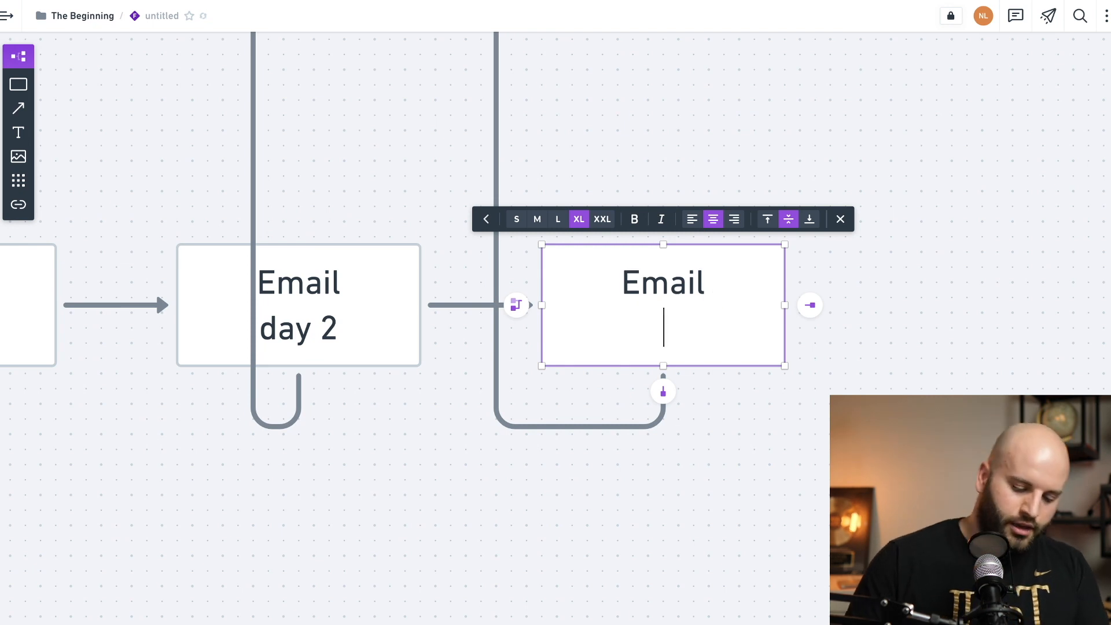
pyautogui.write('day 3')
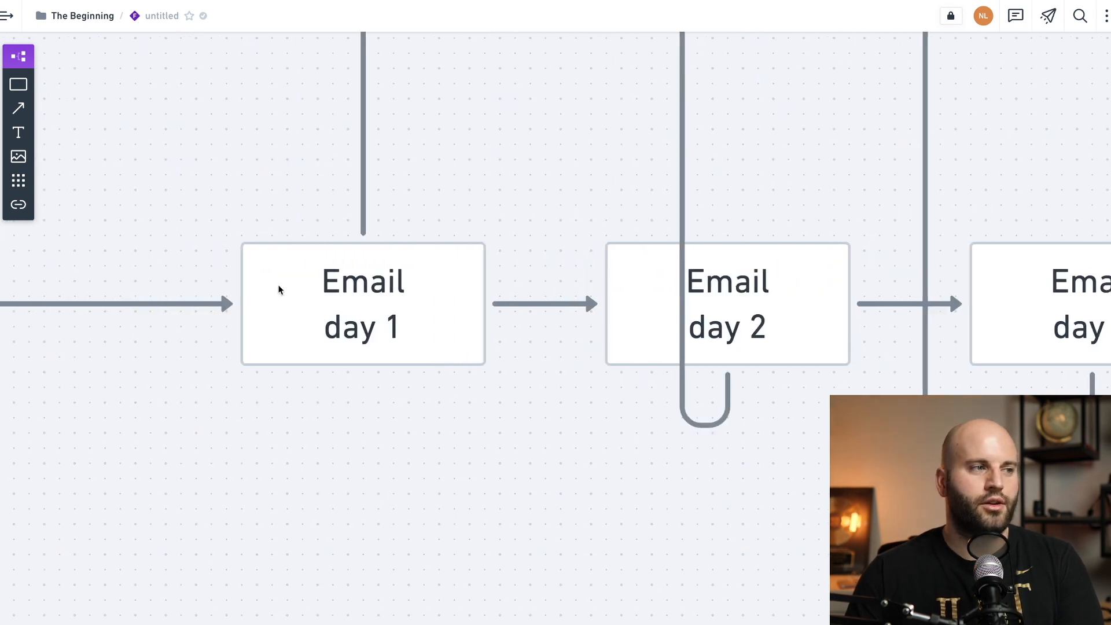
pyautogui.scroll(-3)
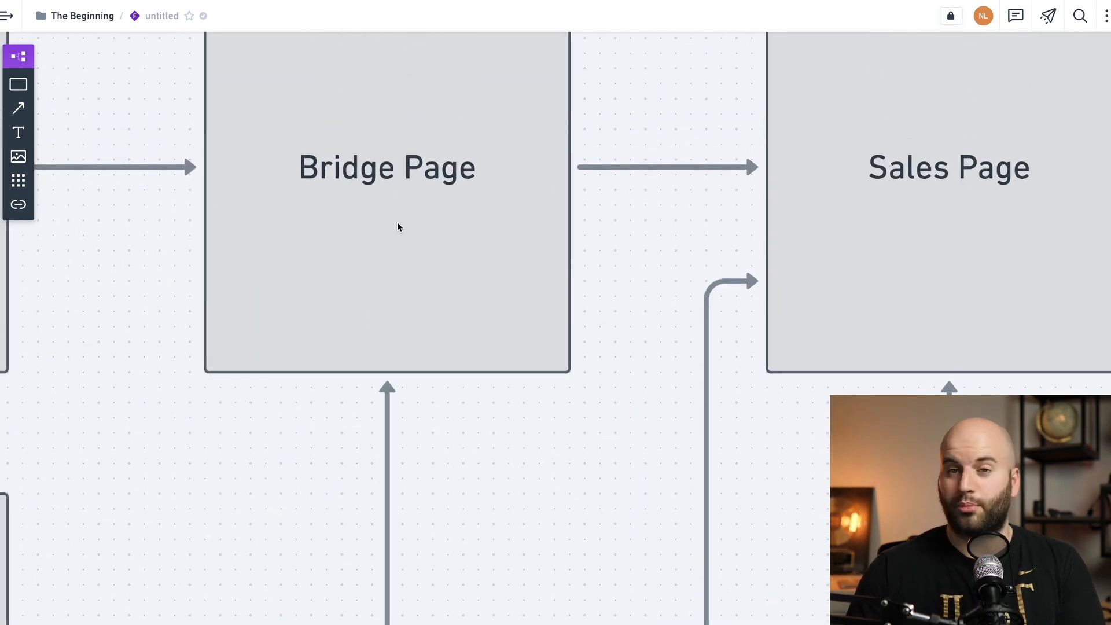
pyautogui.scroll(-3)
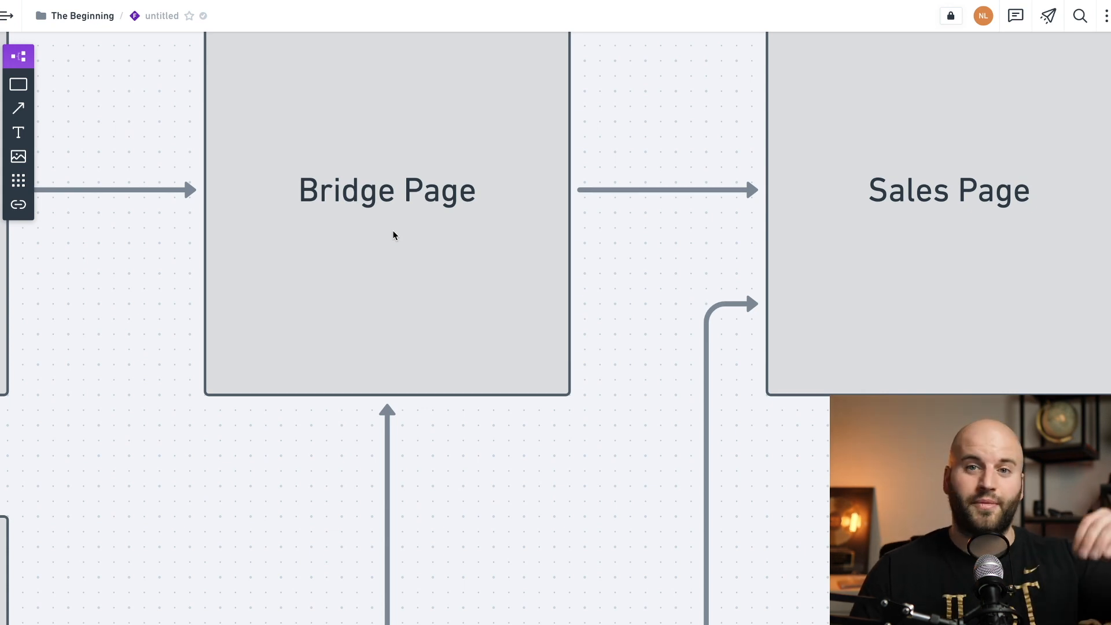
pyautogui.moveTo(398, 233)
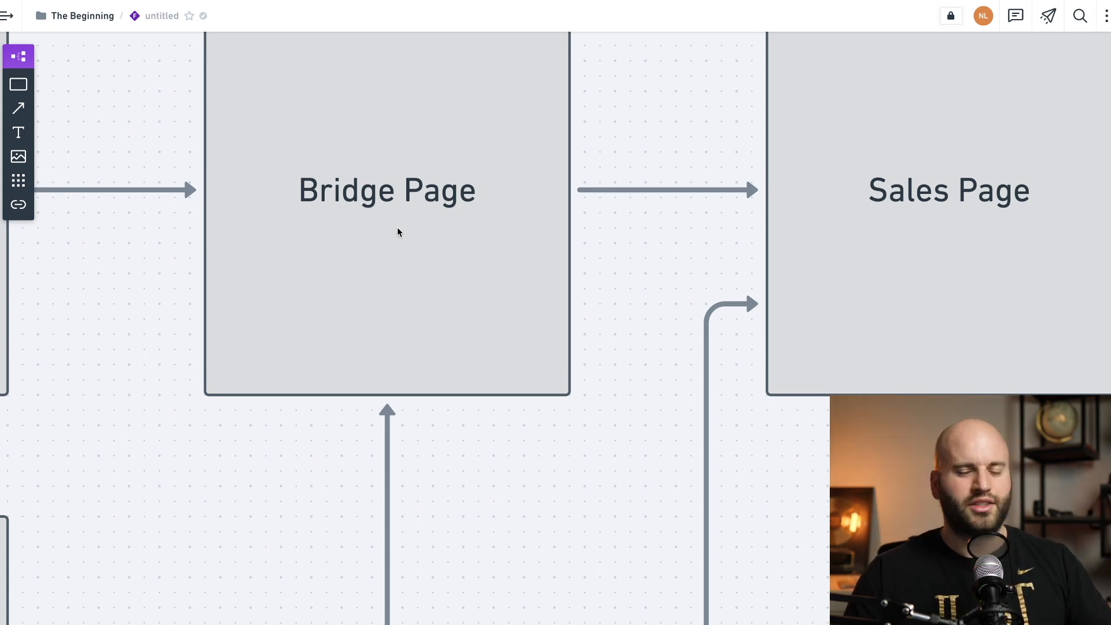
pyautogui.scroll(-3)
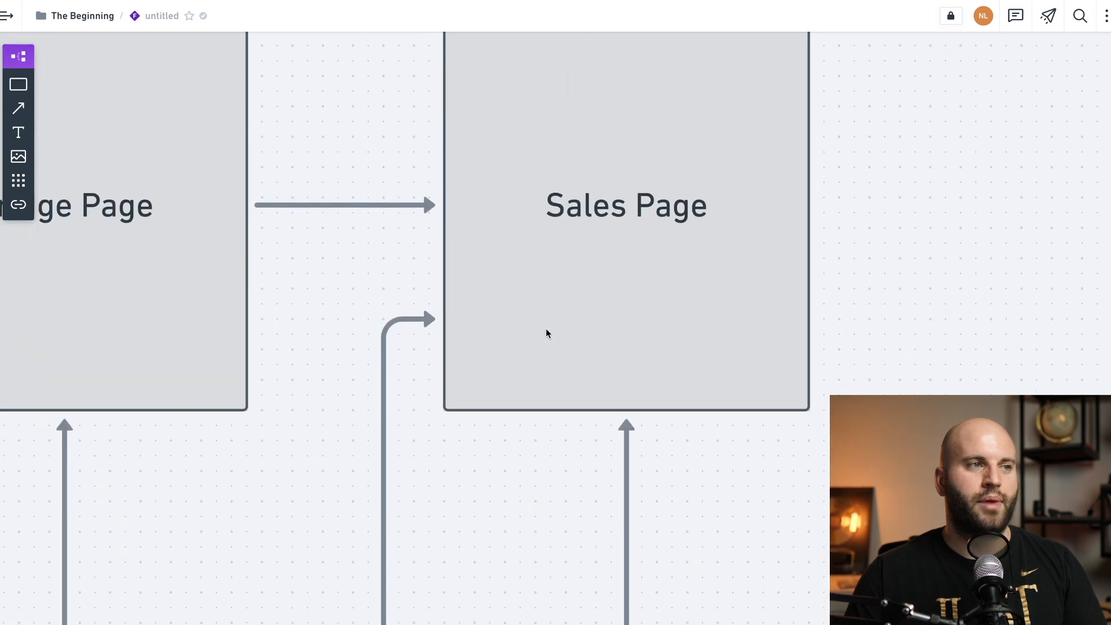
pyautogui.scroll(-3)
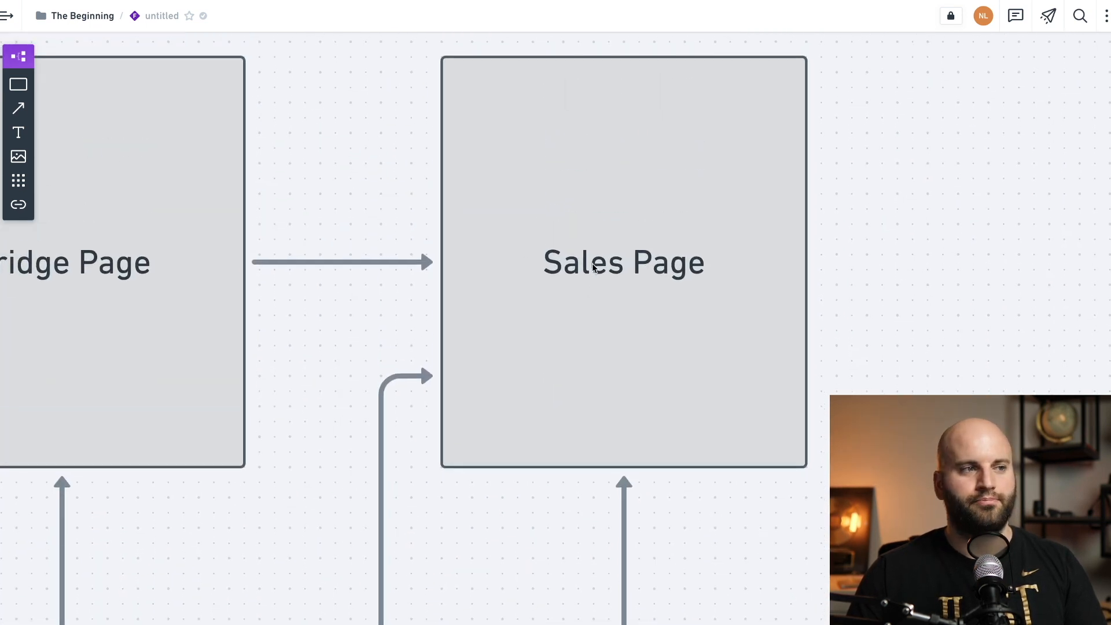
pyautogui.scroll(-3)
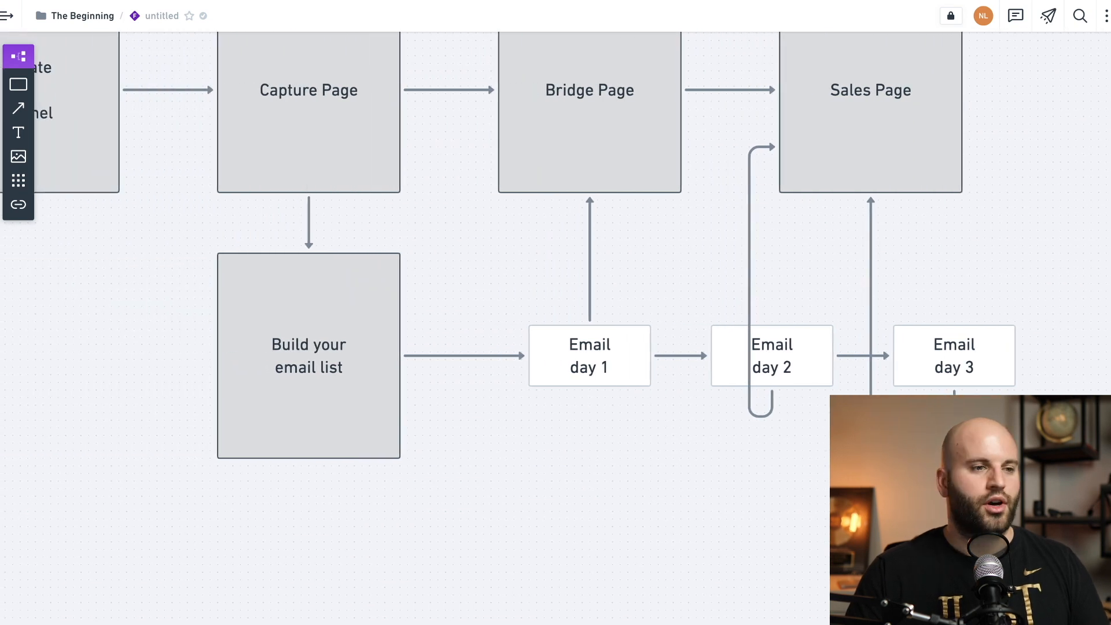
pyautogui.scroll(-3)
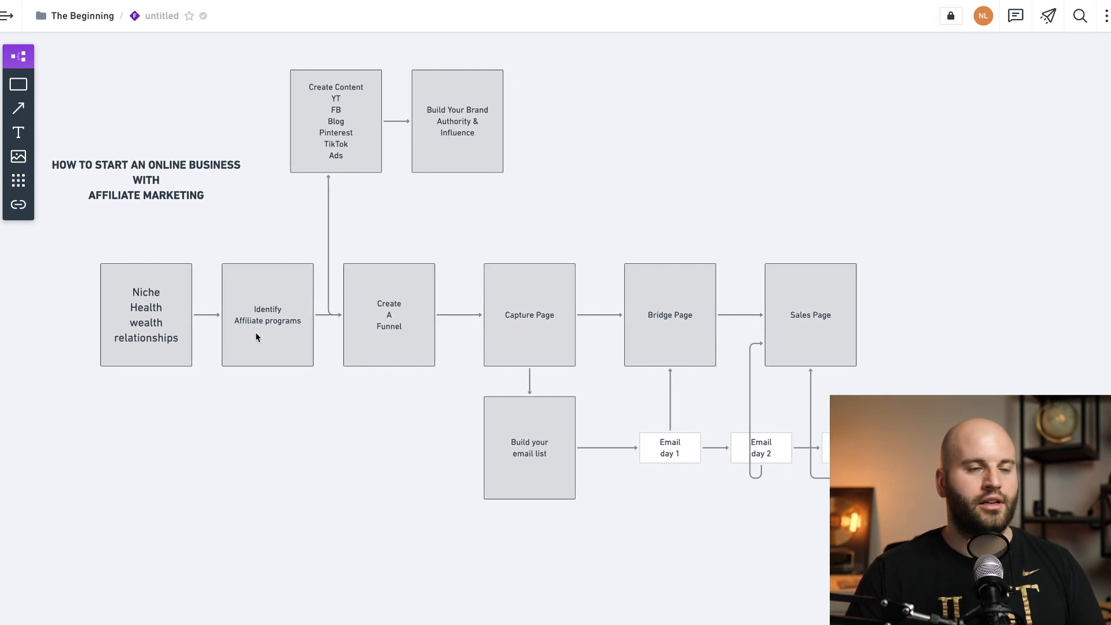
pyautogui.moveTo(279, 319)
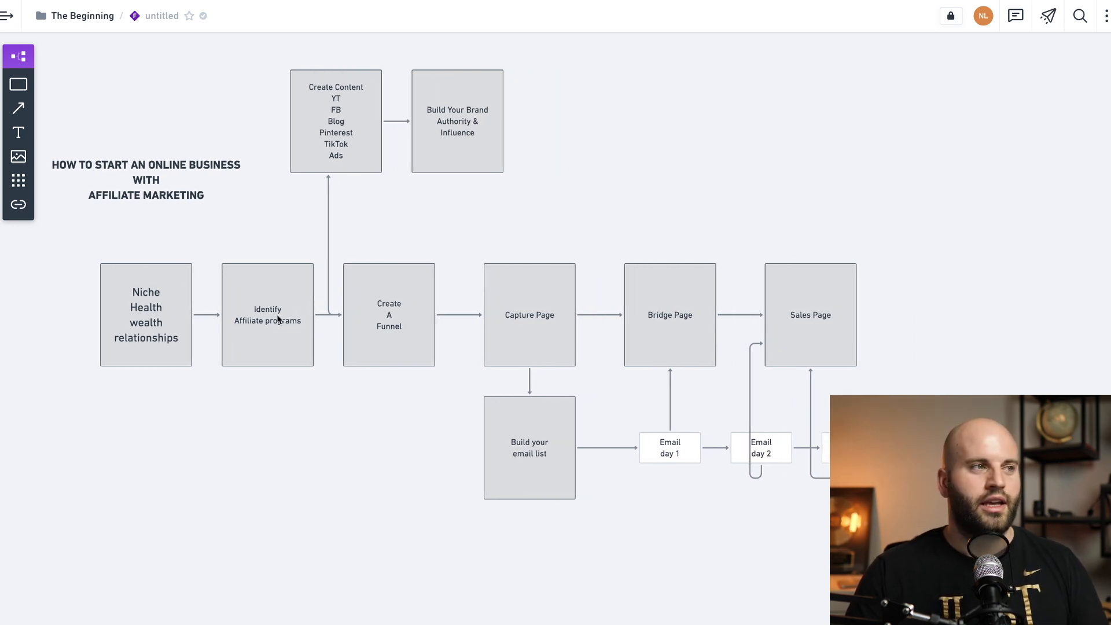
pyautogui.scroll(-3)
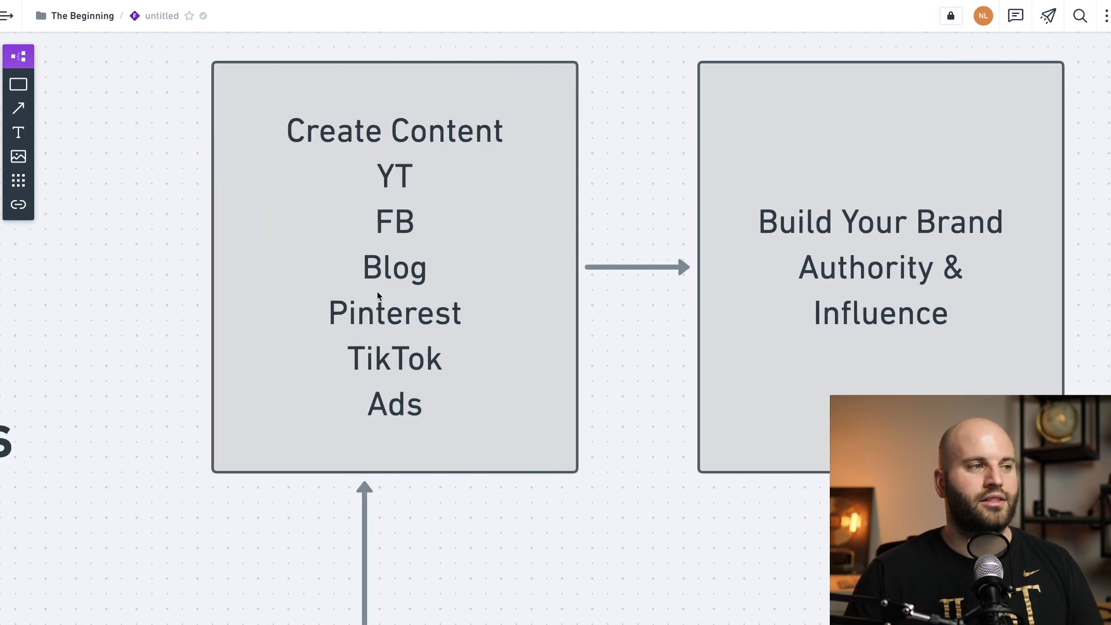
pyautogui.hscroll(-3)
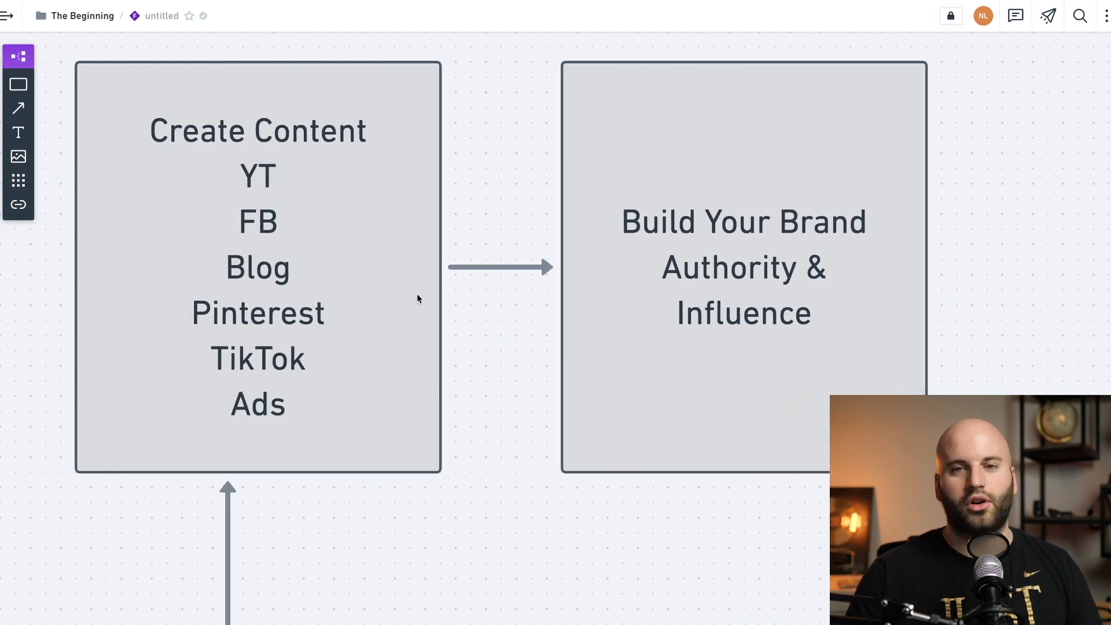